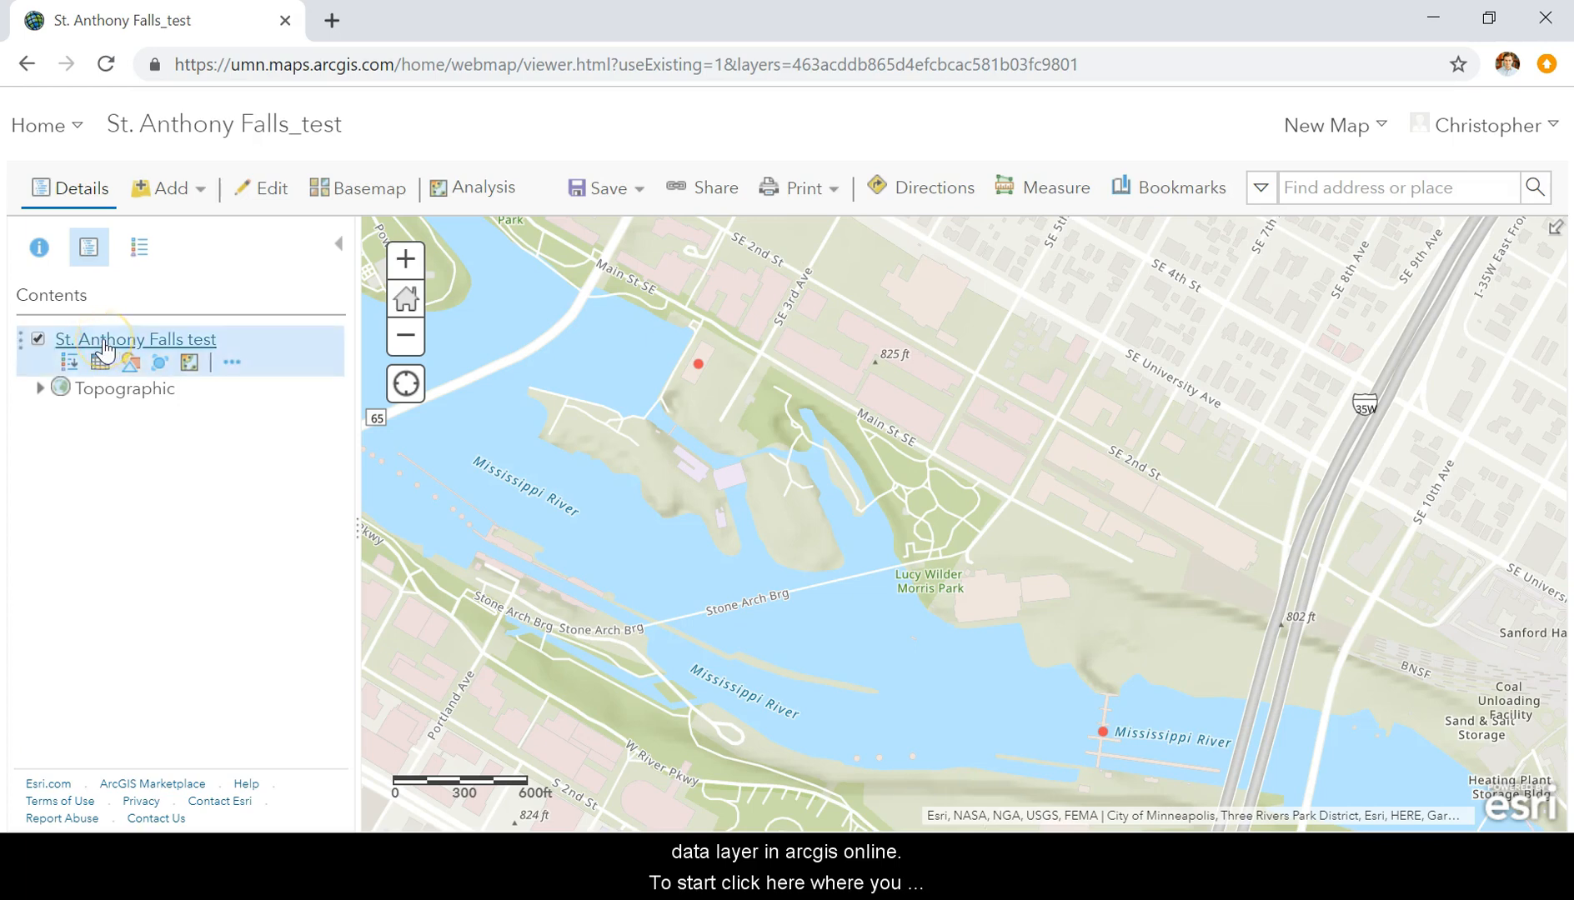
mouse_move(99, 362)
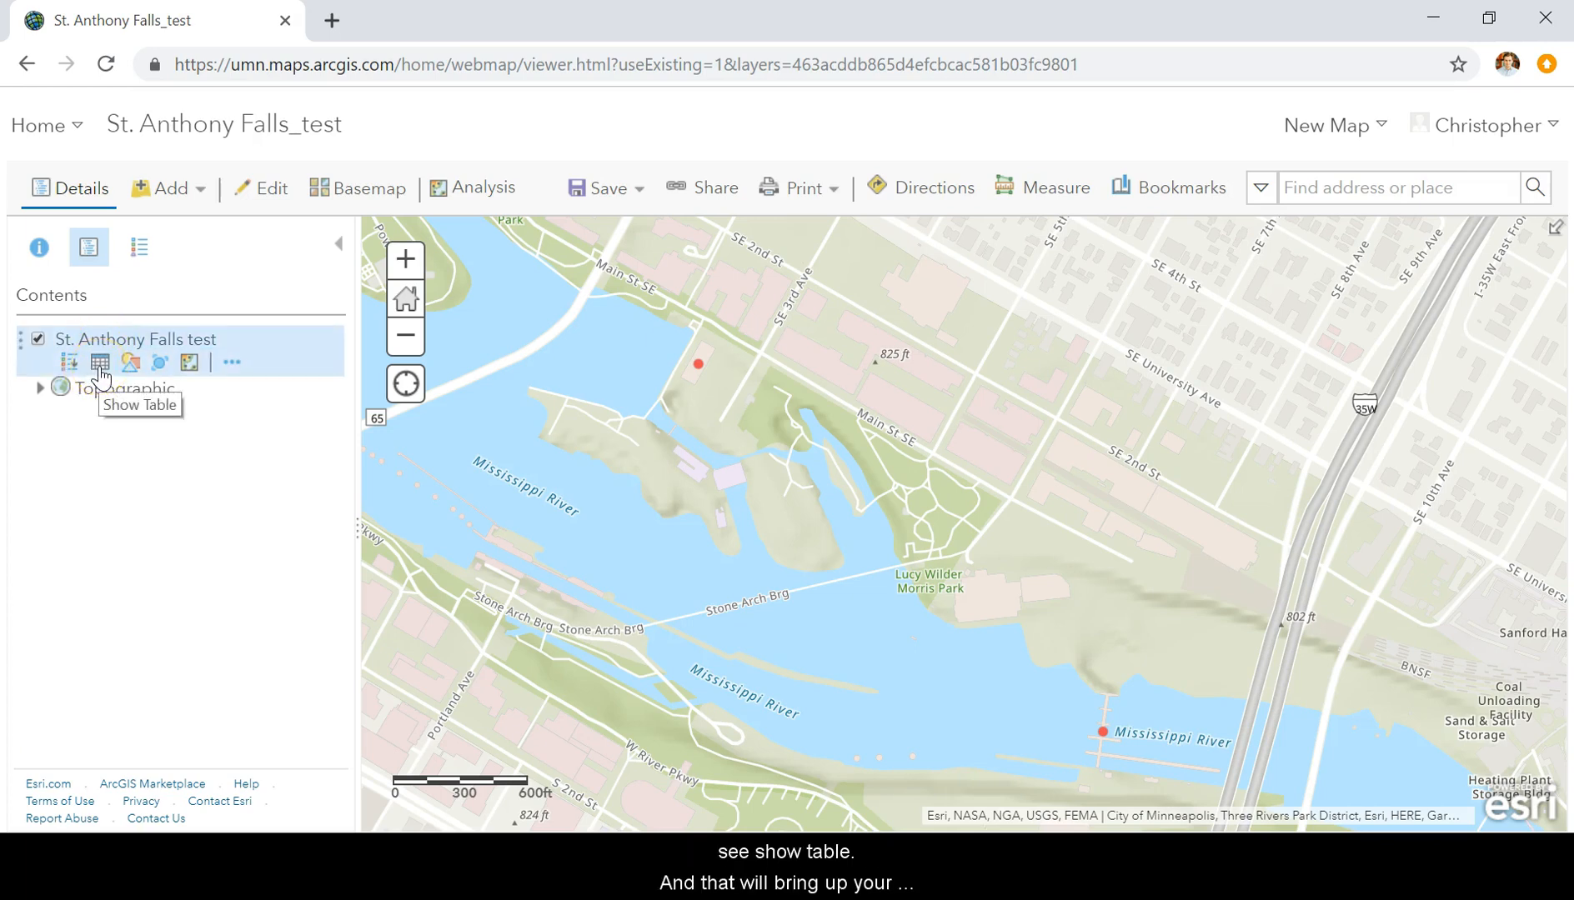
Open the St. Anthony Falls test layer's attribute table and scroll through its columns
left_click(99, 363)
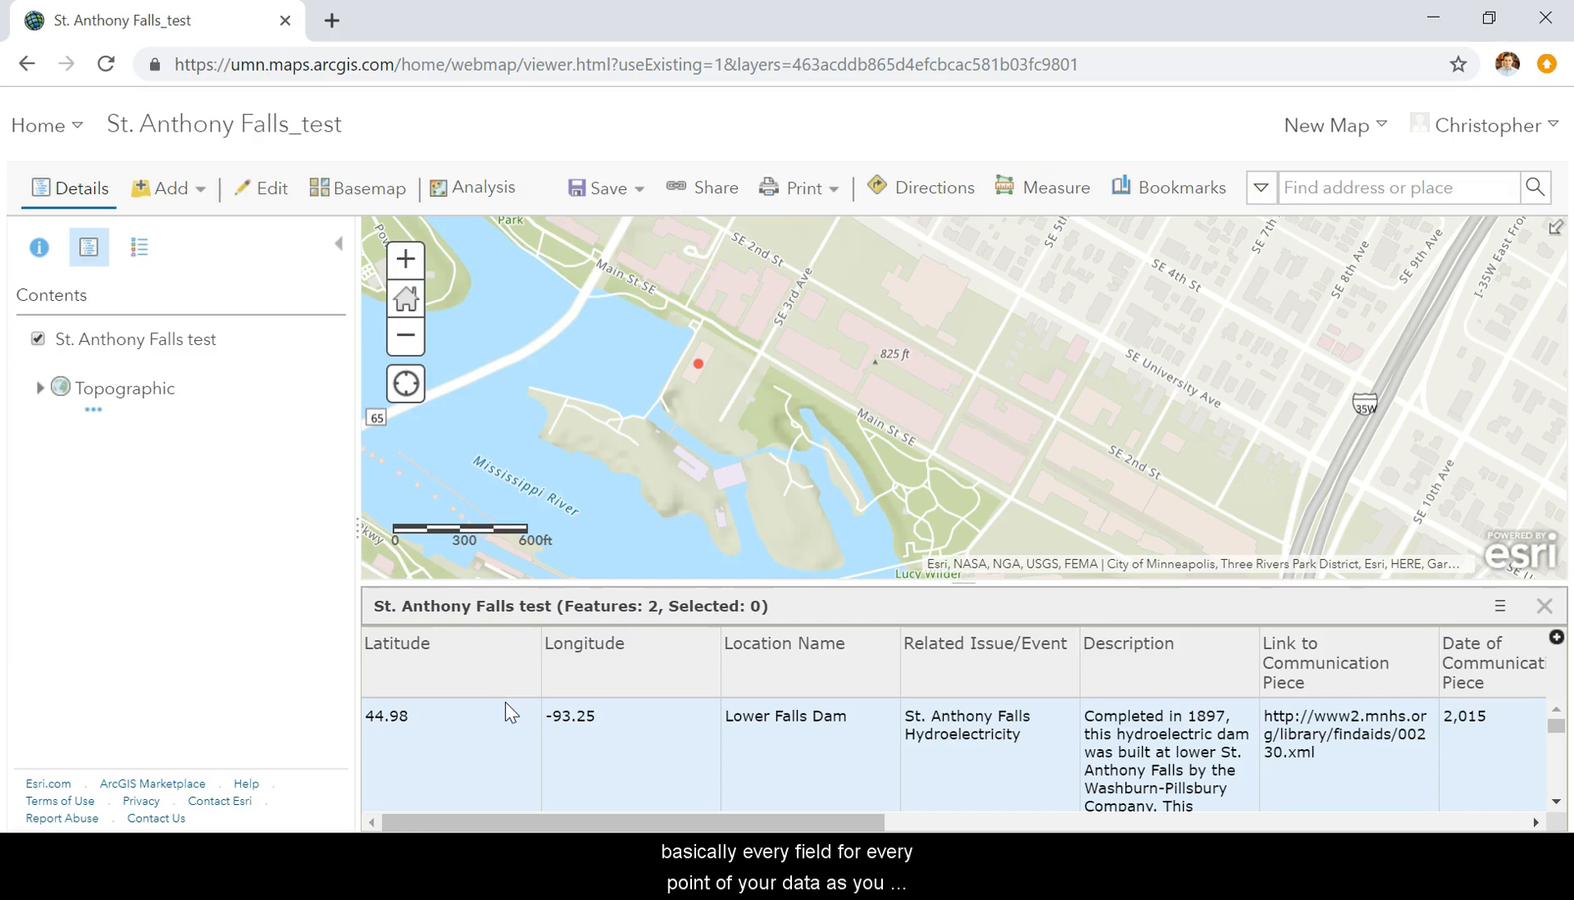
scroll("right", 3)
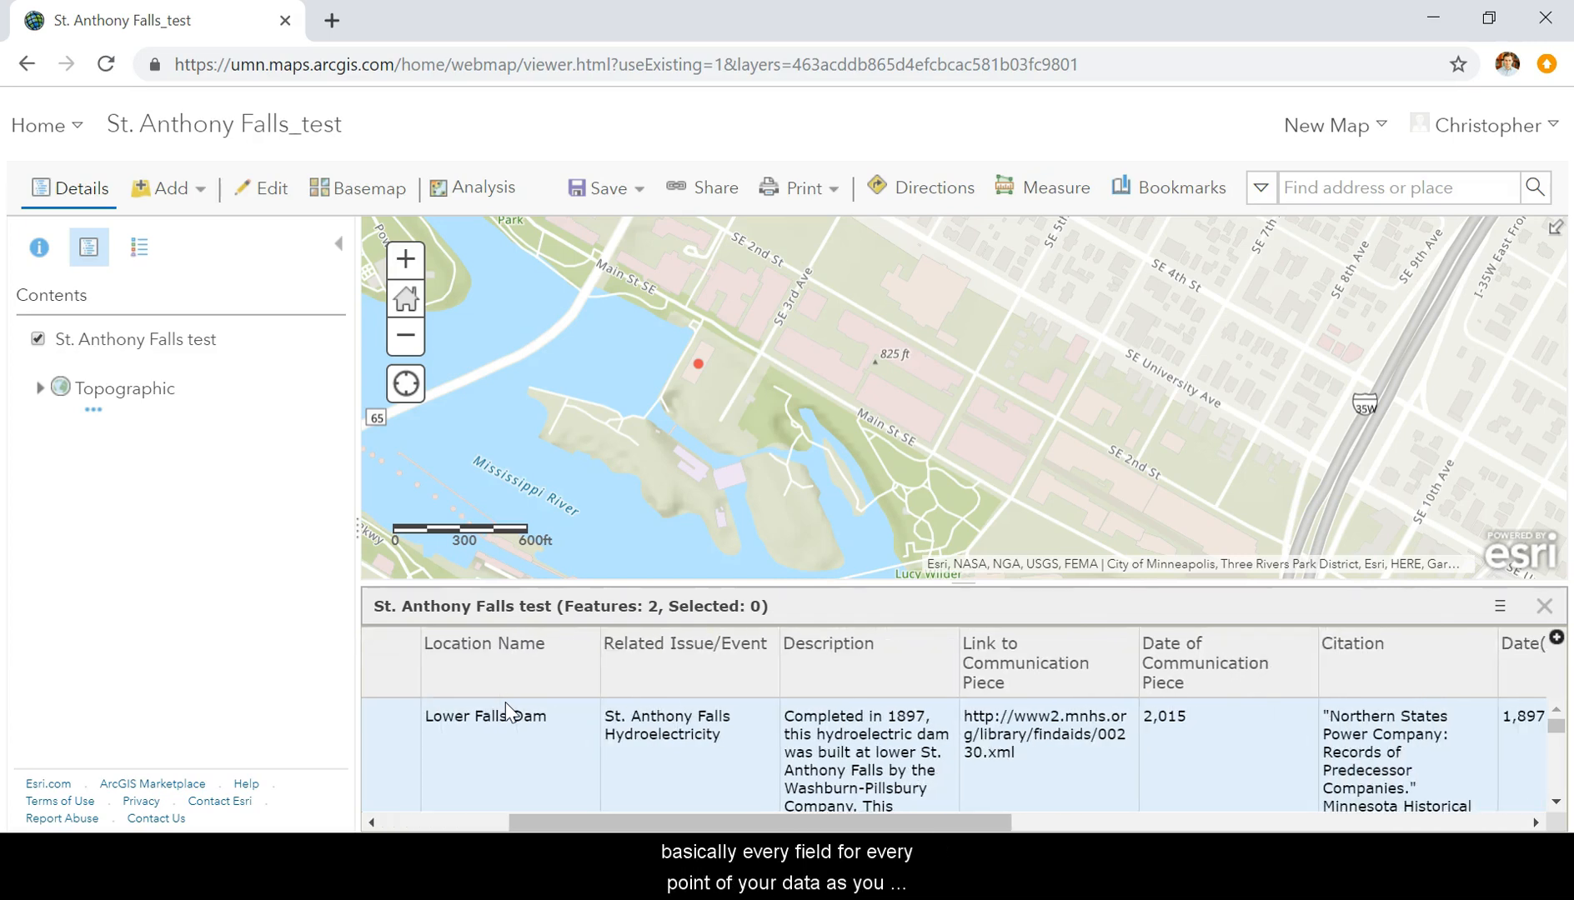
scroll("right", 3)
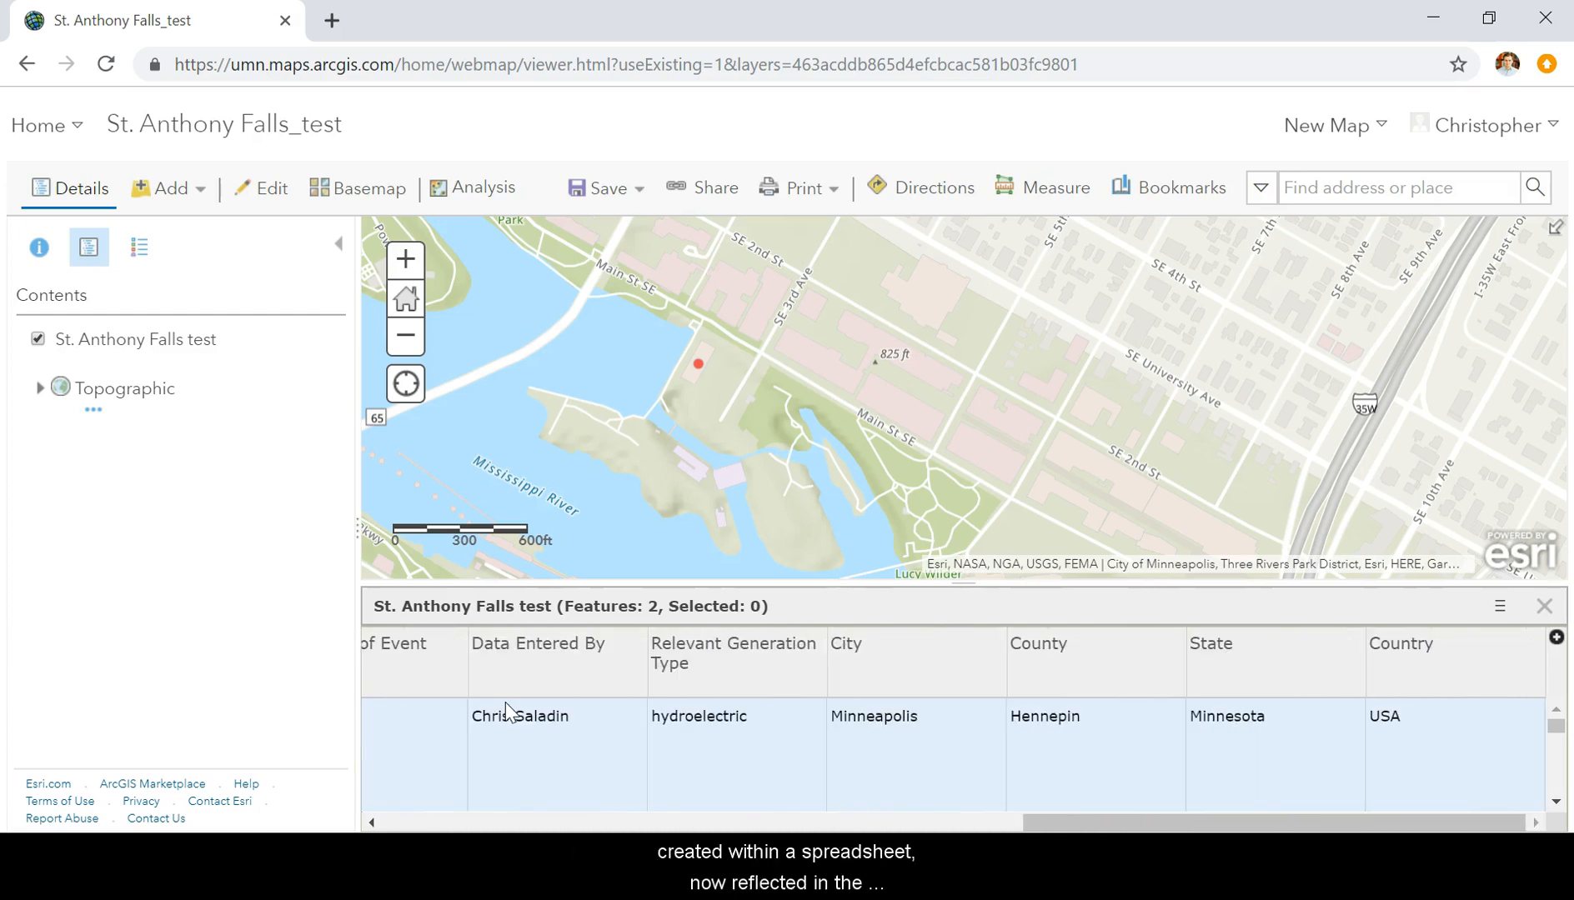
scroll("right", 3)
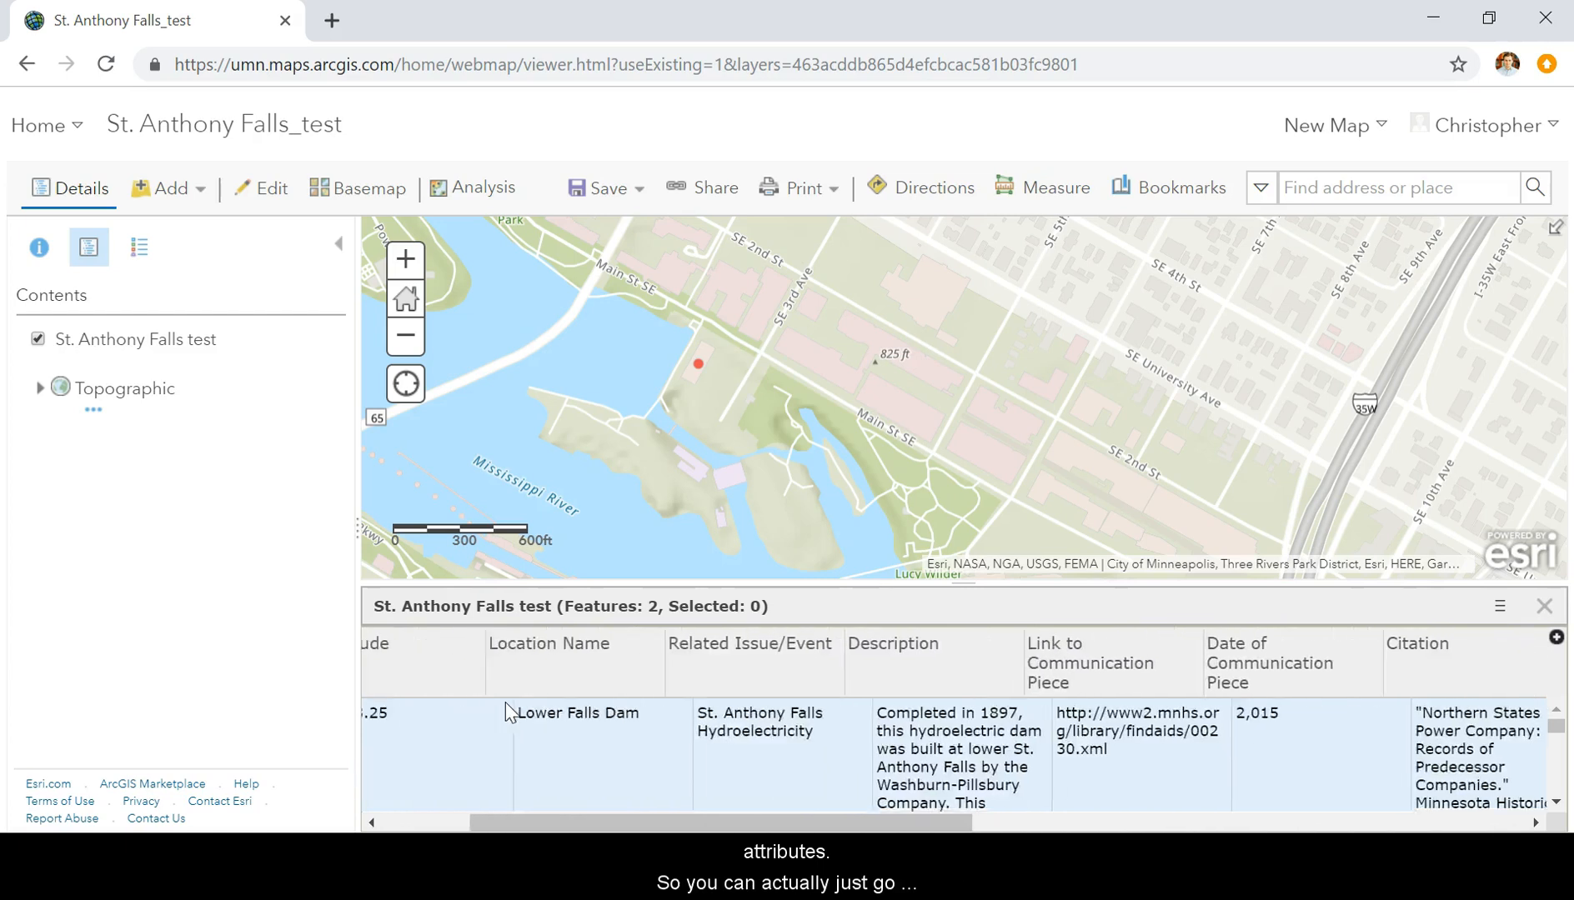
scroll("left", 3)
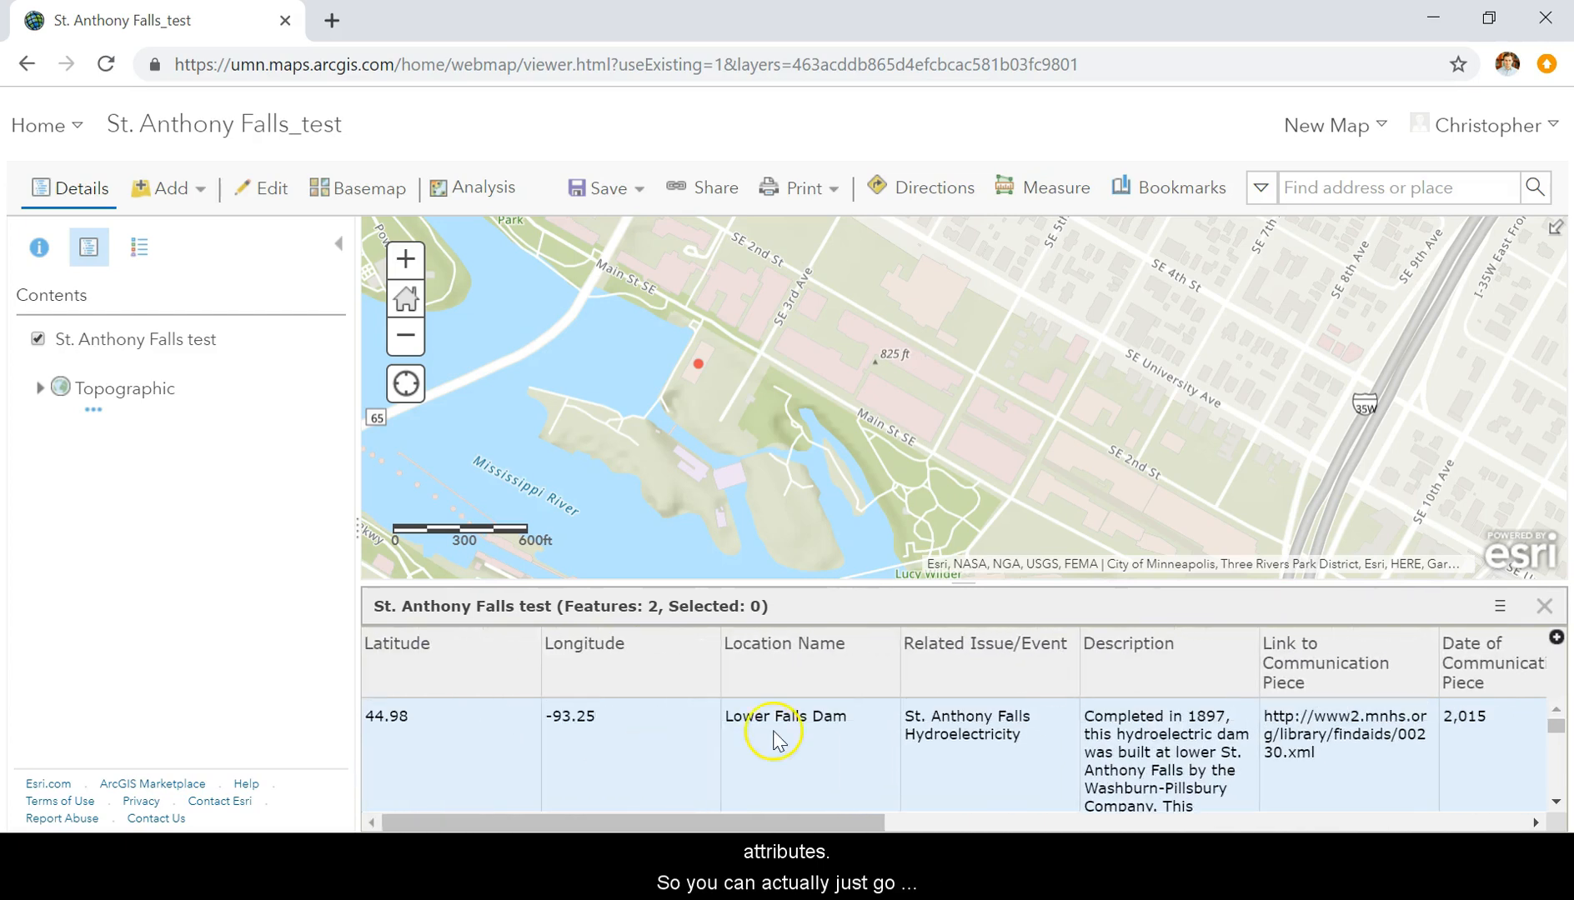
left_click(774, 727)
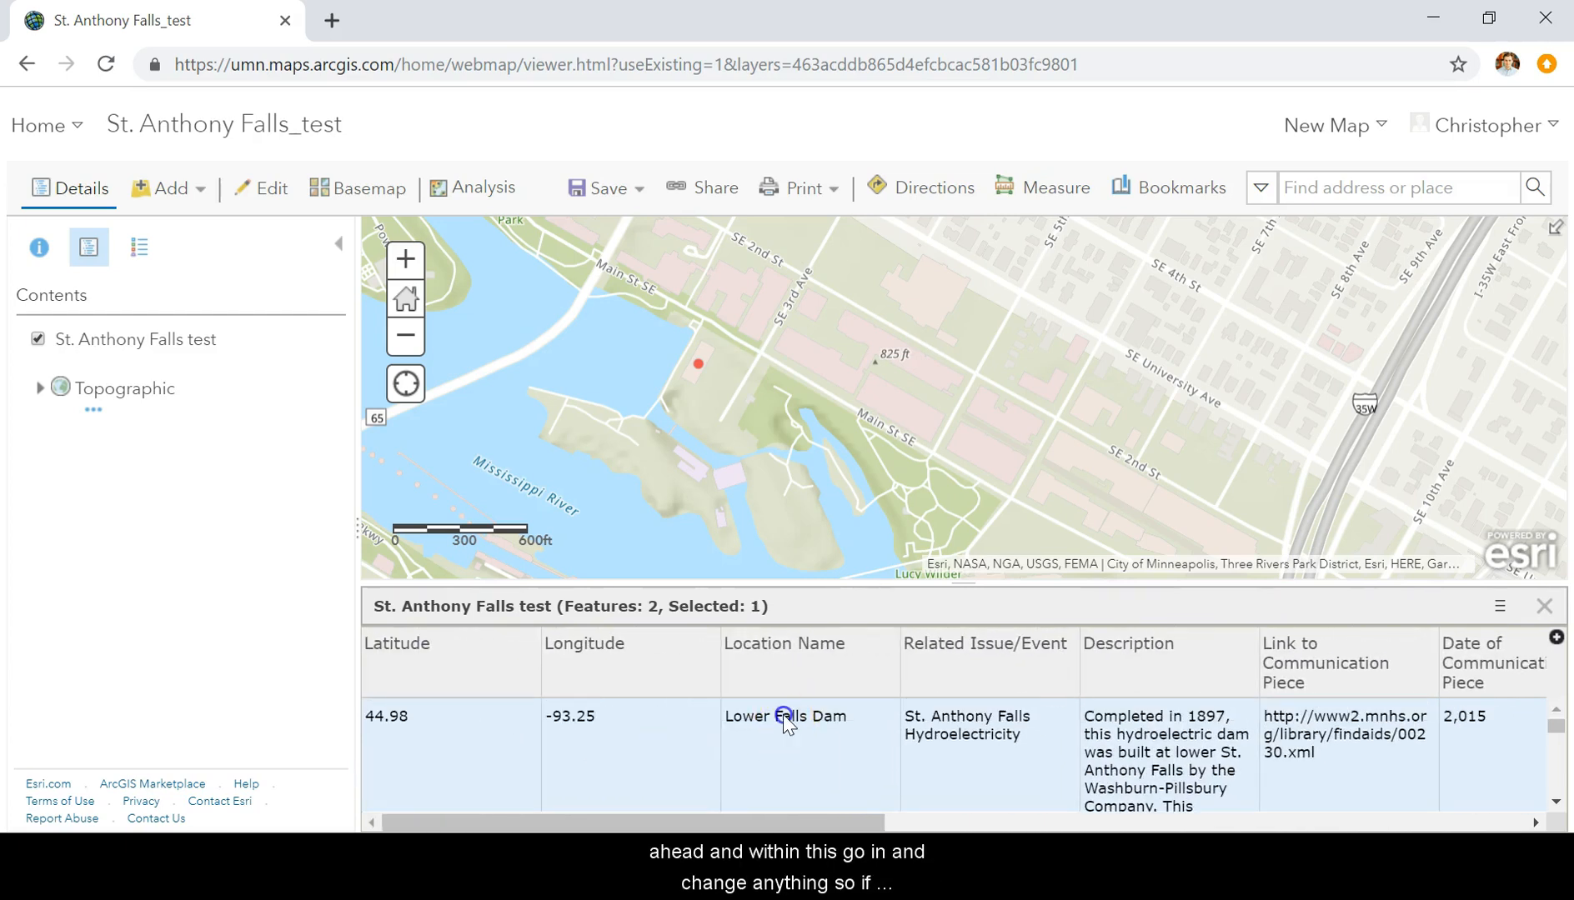
double_click(786, 715)
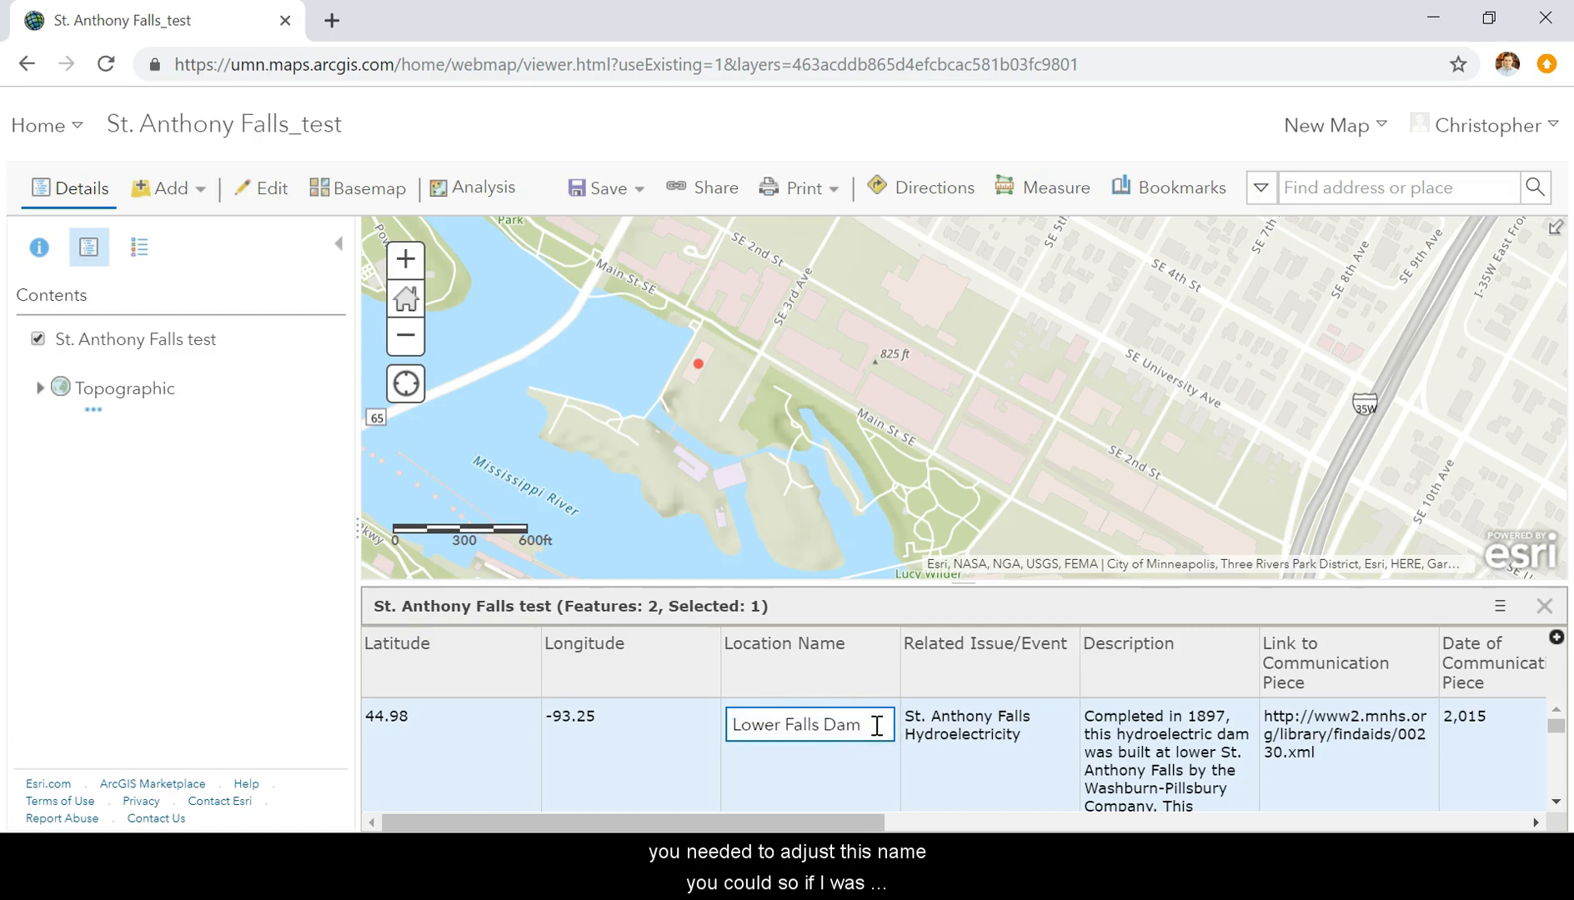
type("s")
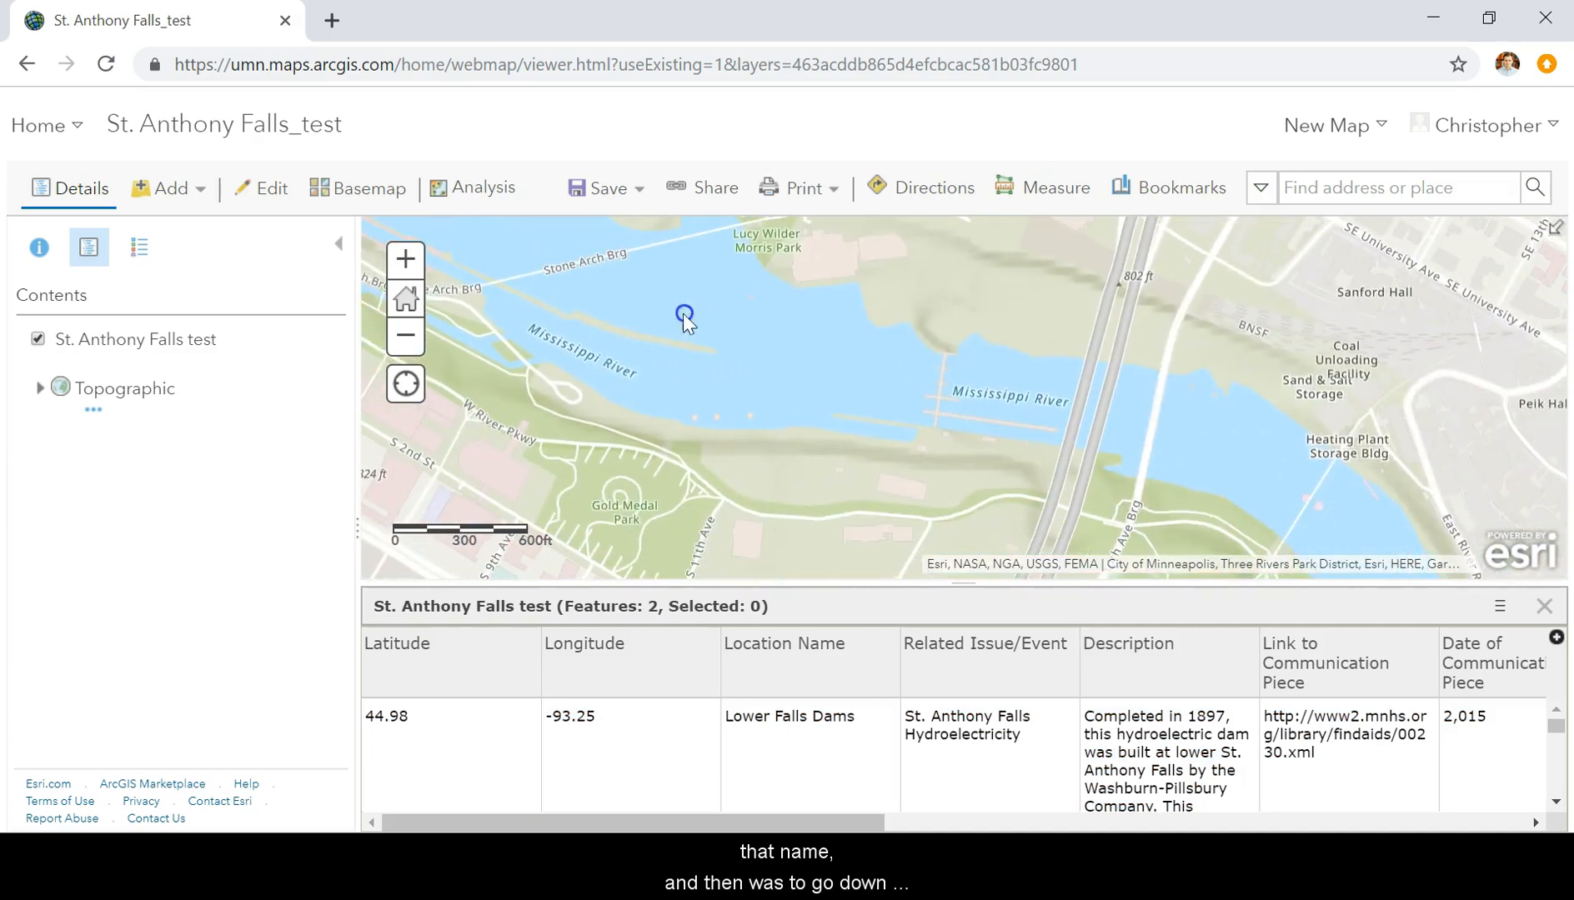
left_click(940, 392)
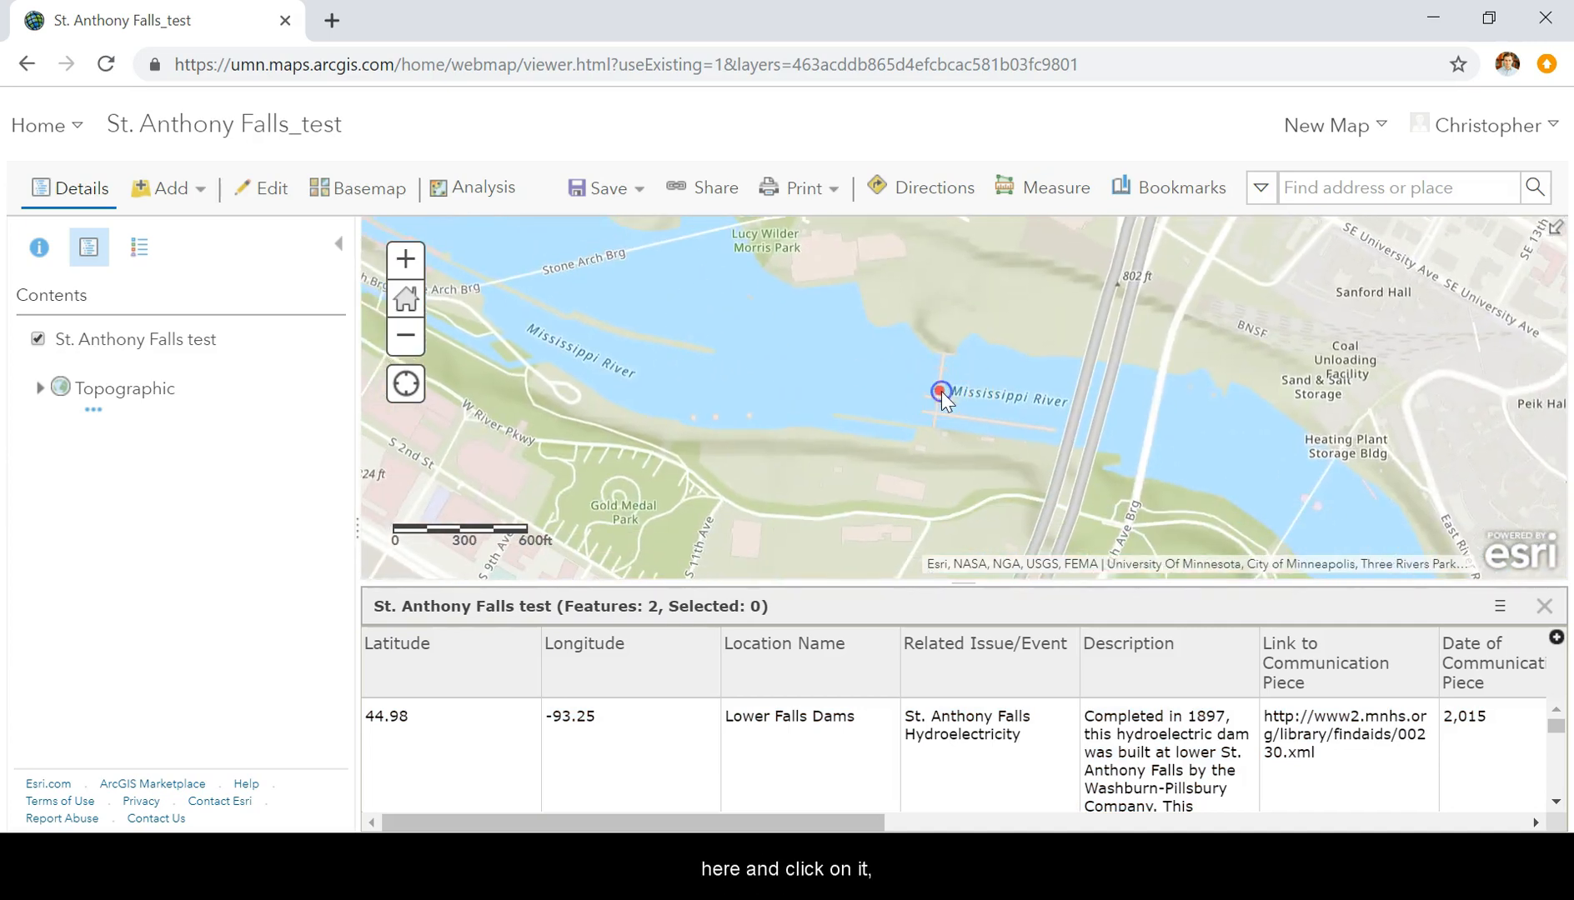
left_click(940, 390)
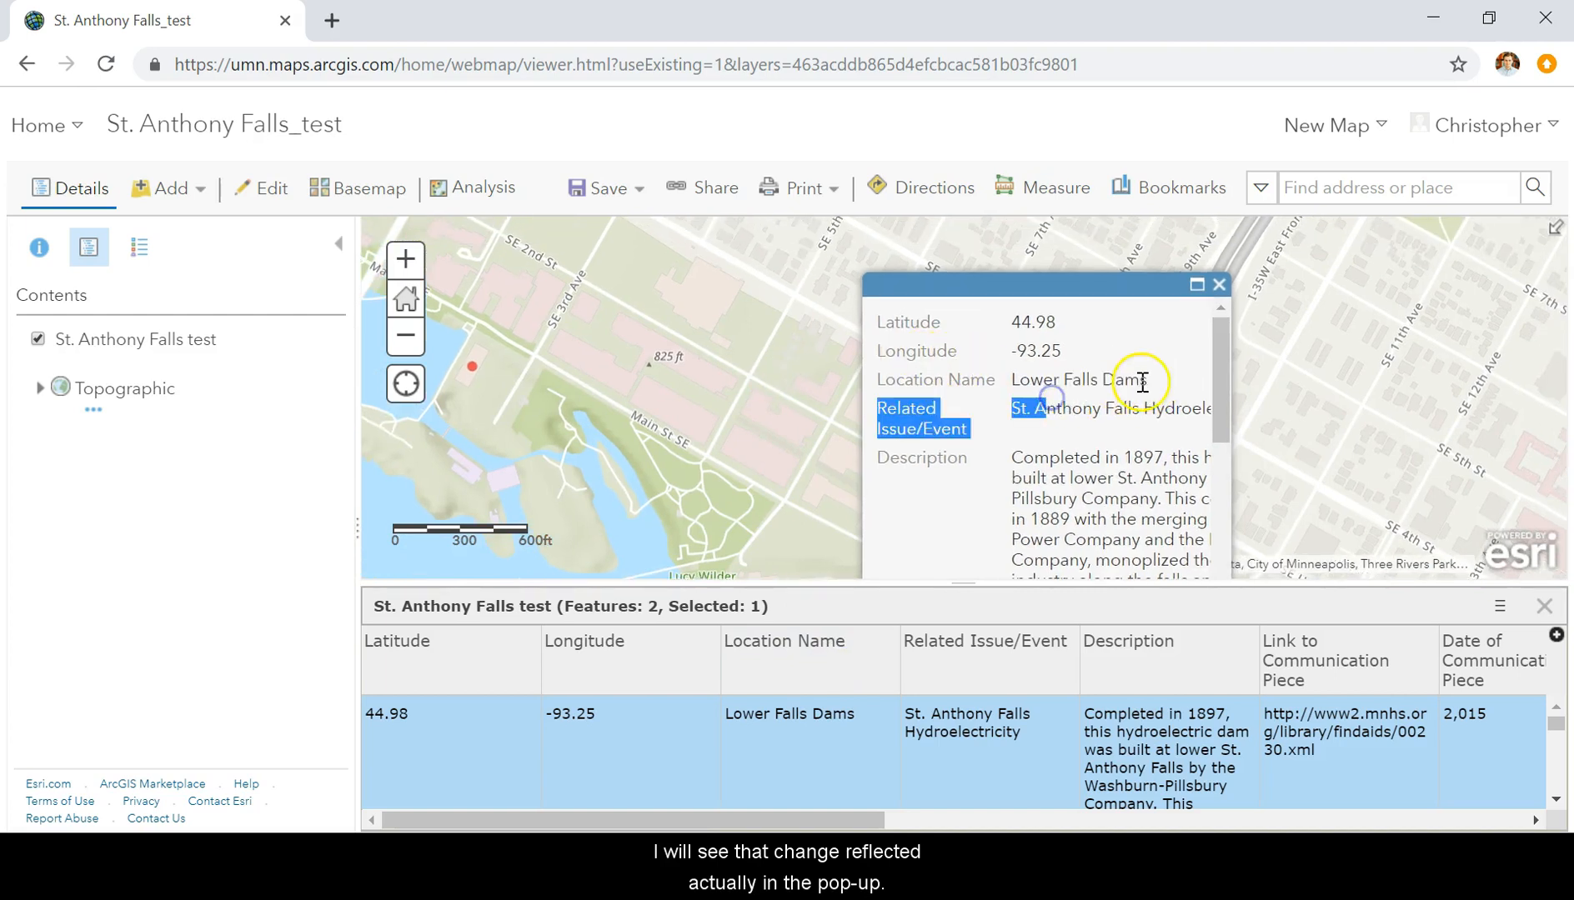
left_click(1219, 285)
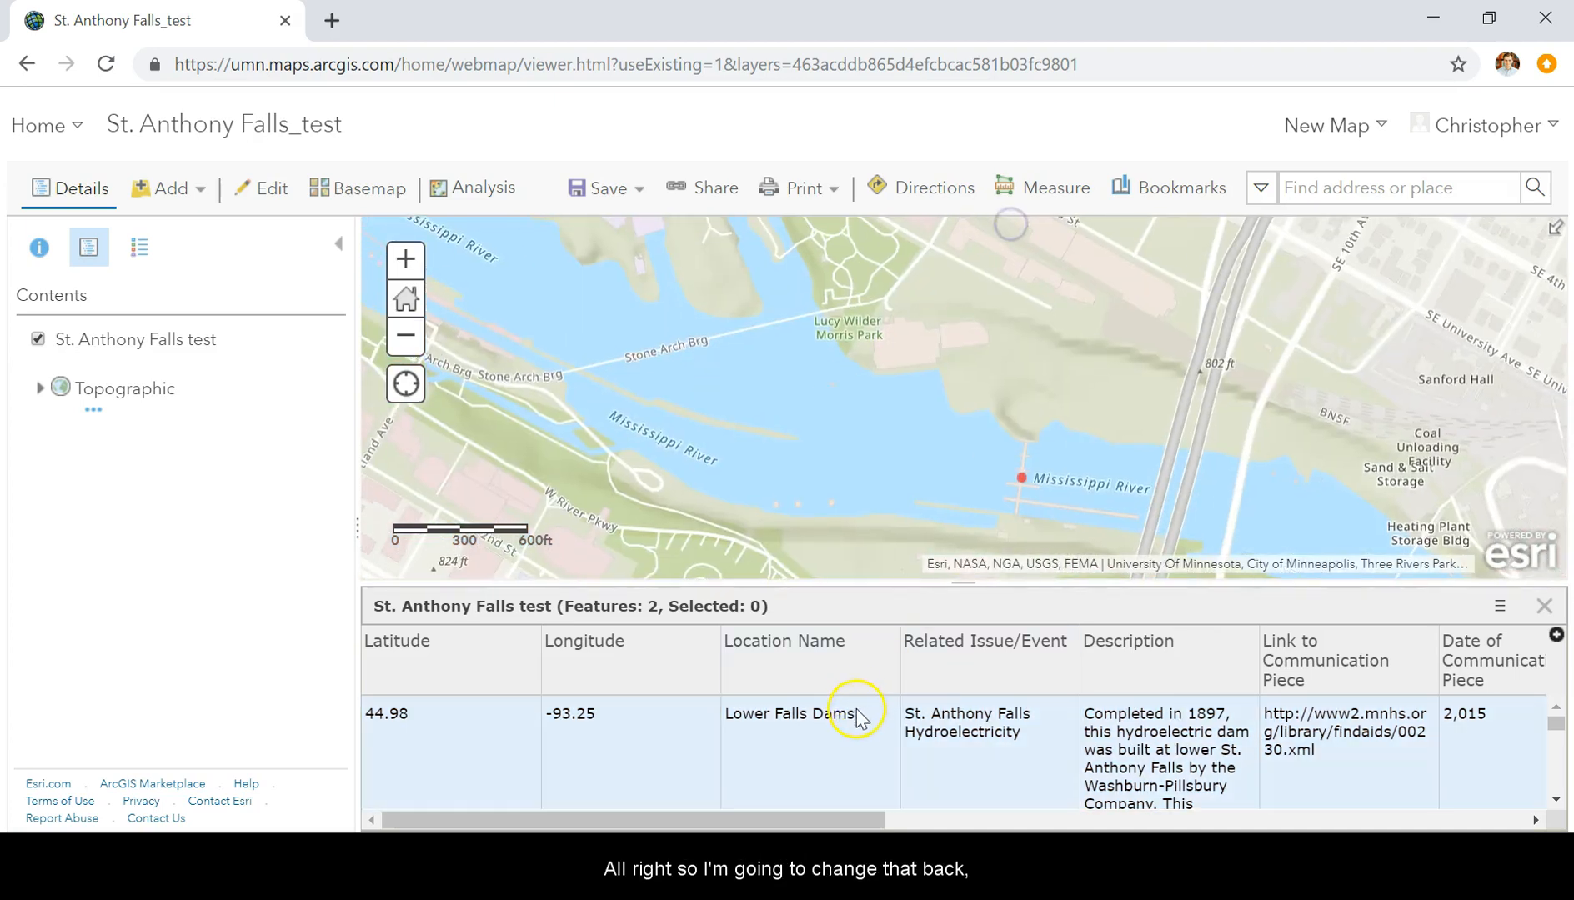
left_click(809, 720)
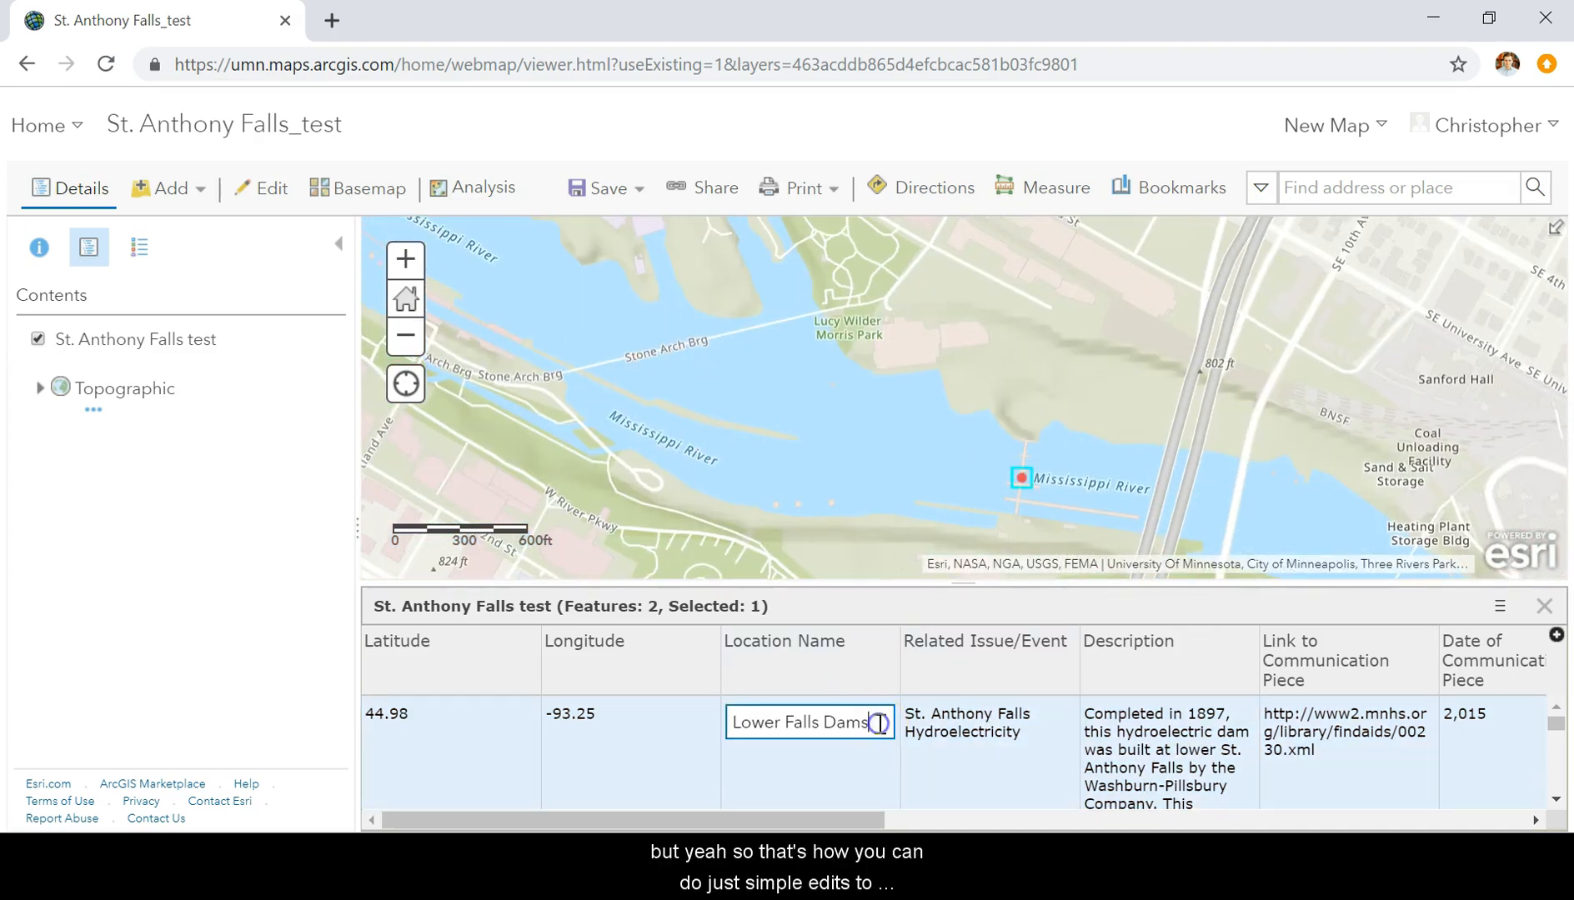
left_click(883, 610)
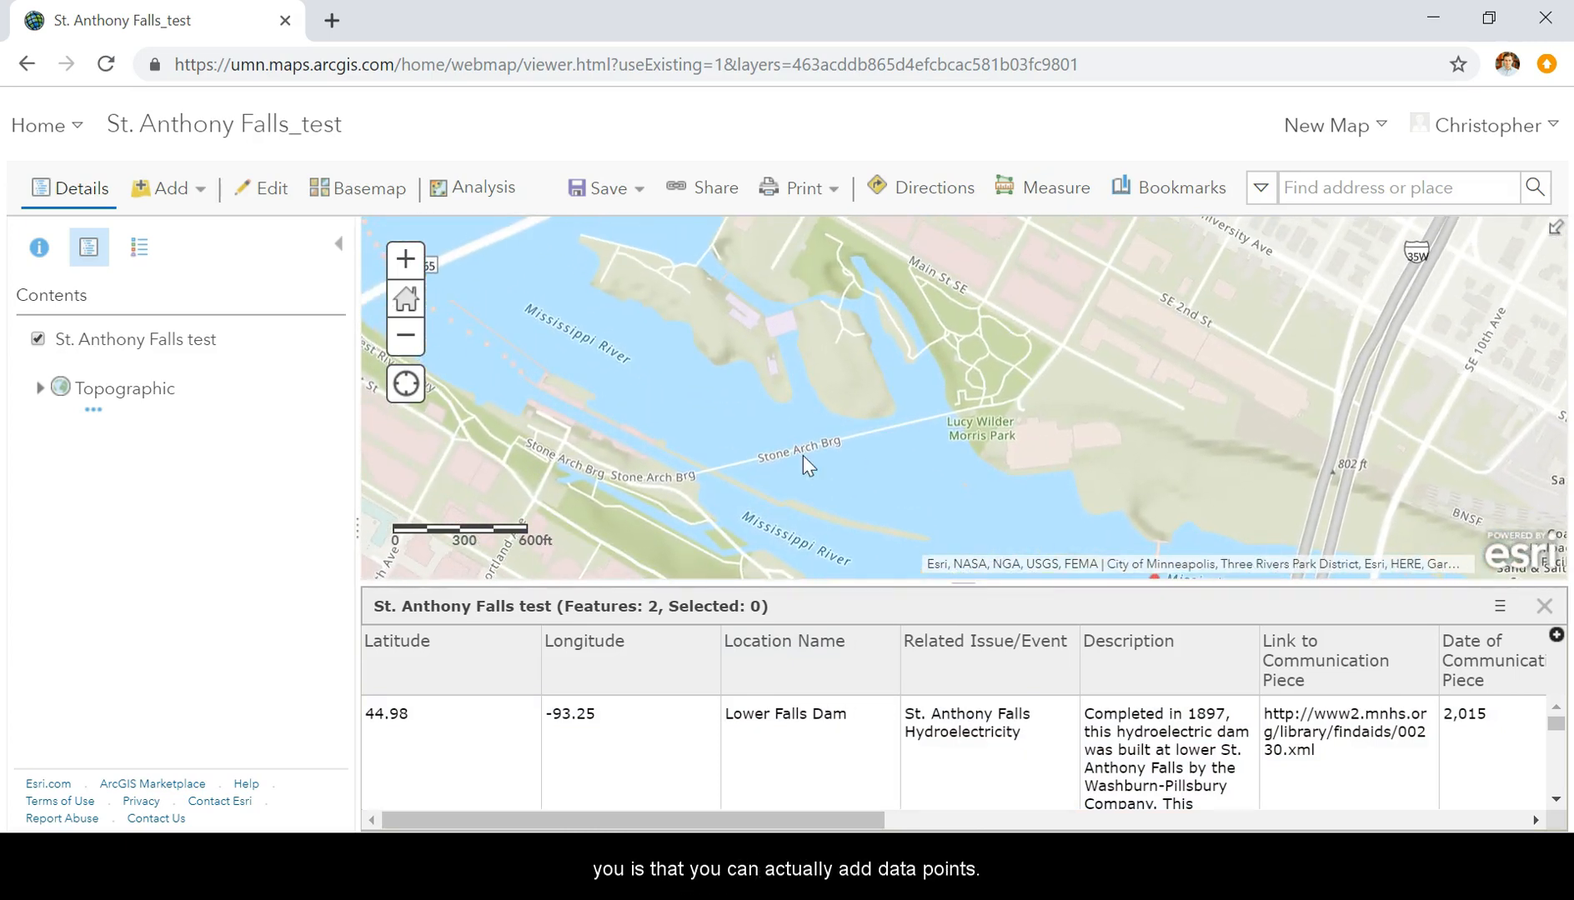
Place a St. Anthony Falls Hydroelectricity point on Stone Arch Bridge
right_click(800, 462)
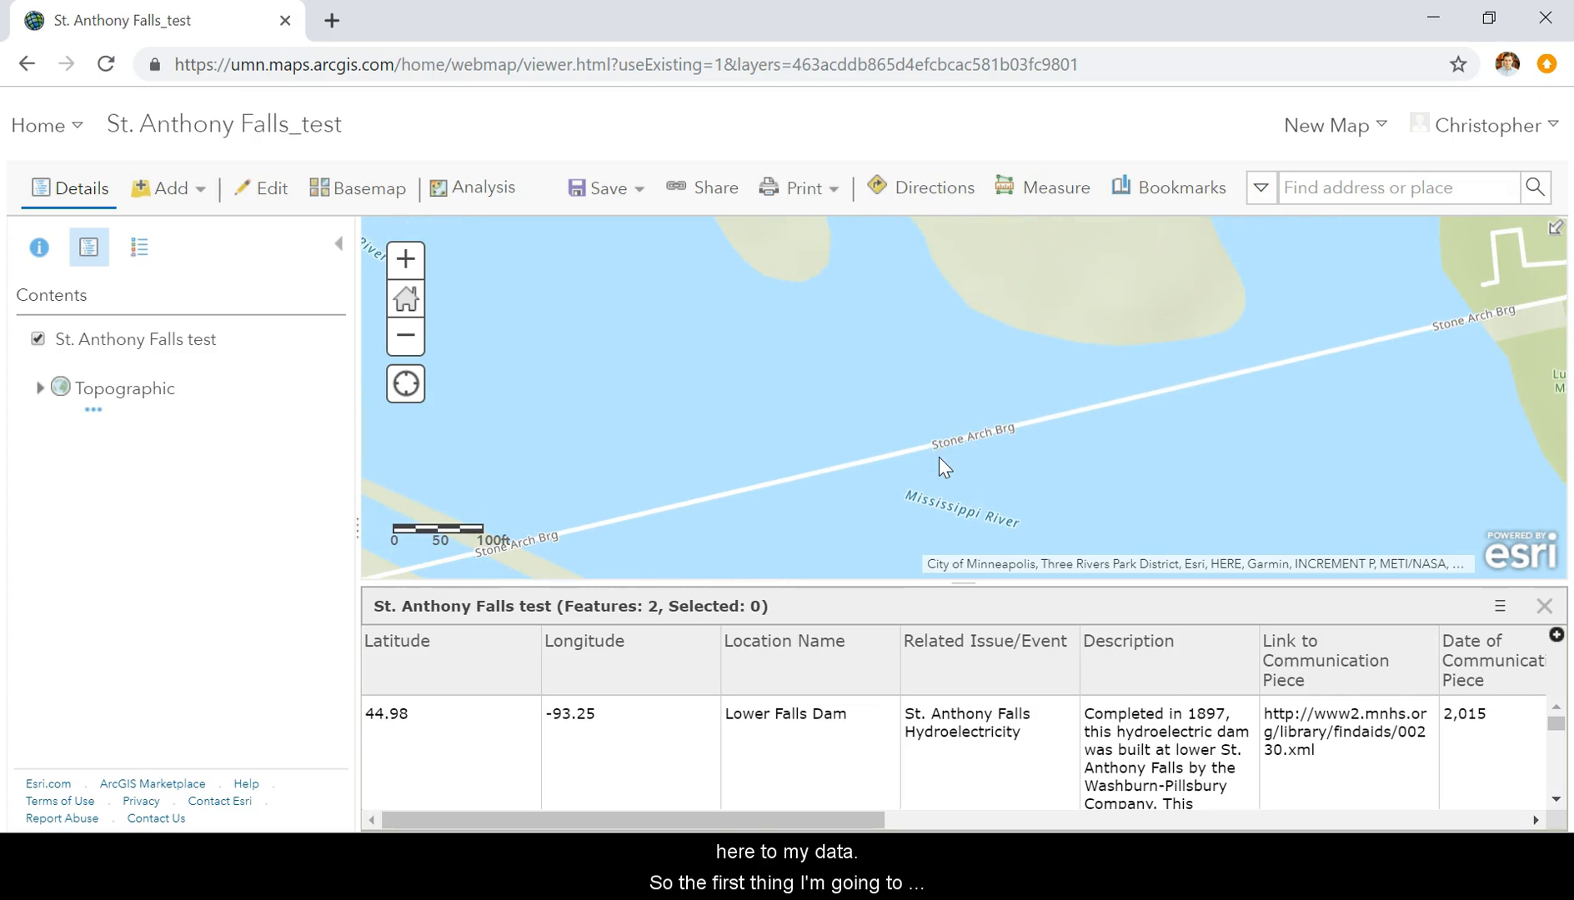
mouse_move(317, 403)
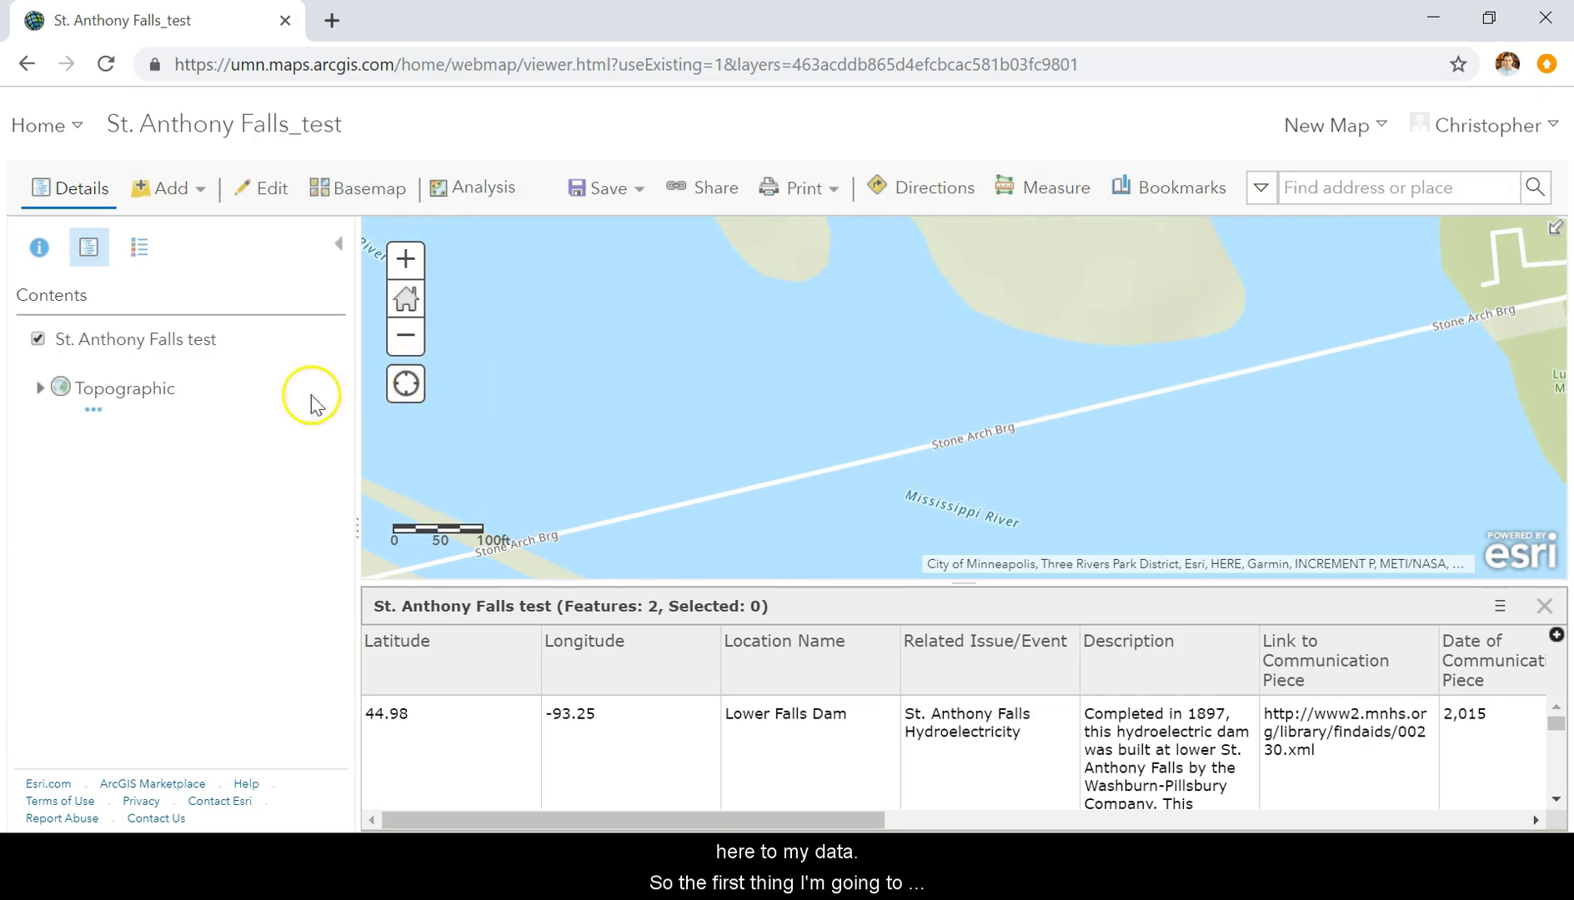
left_click(269, 188)
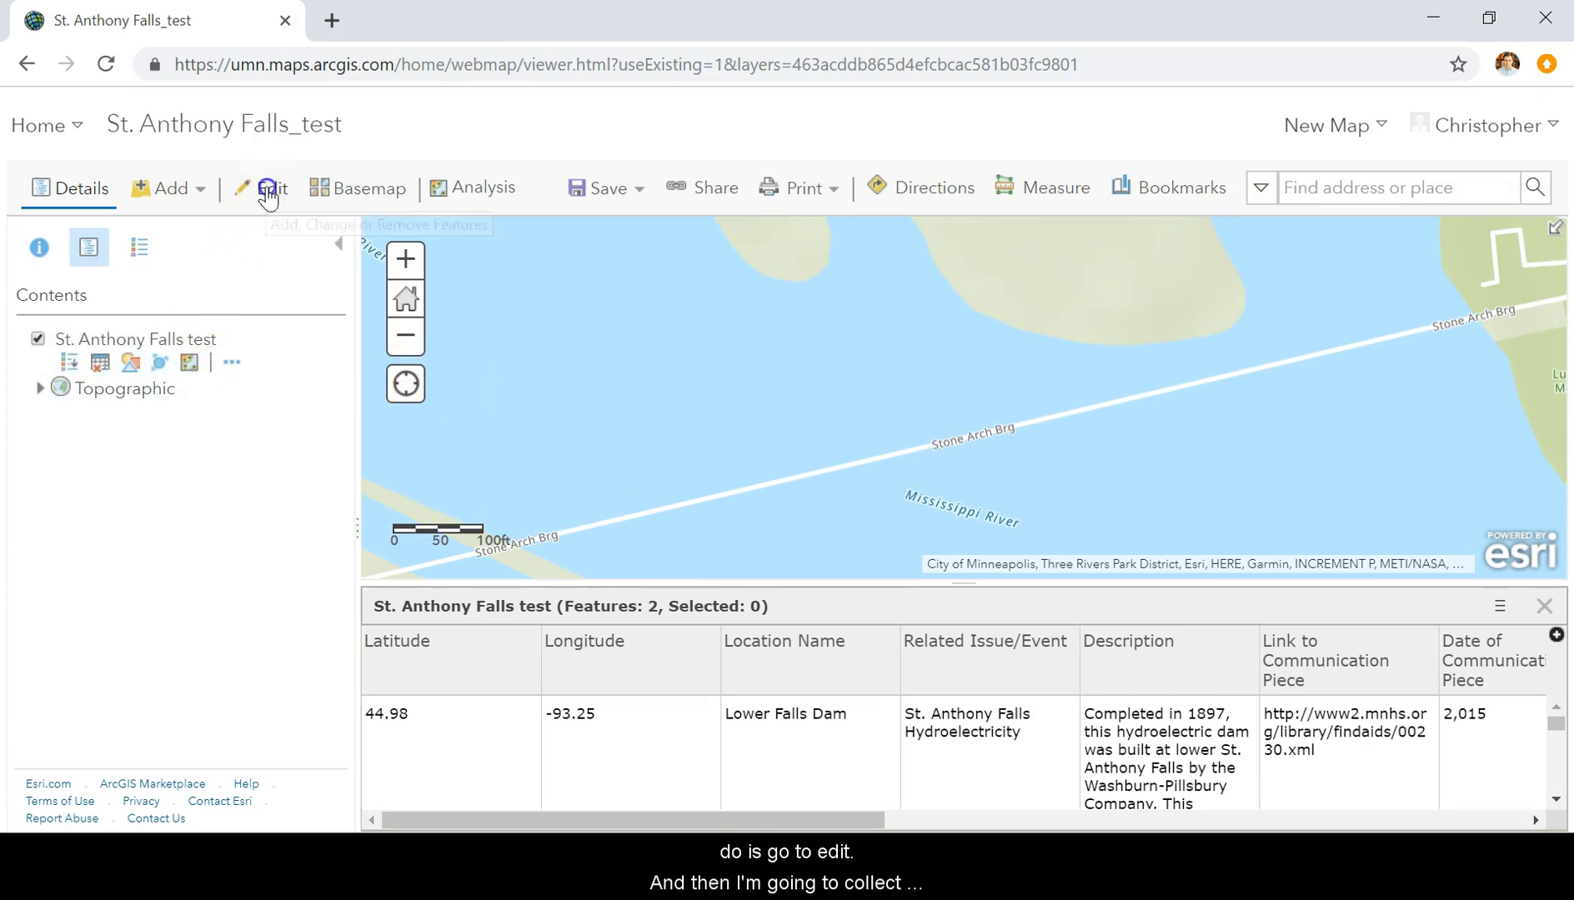
left_click(266, 187)
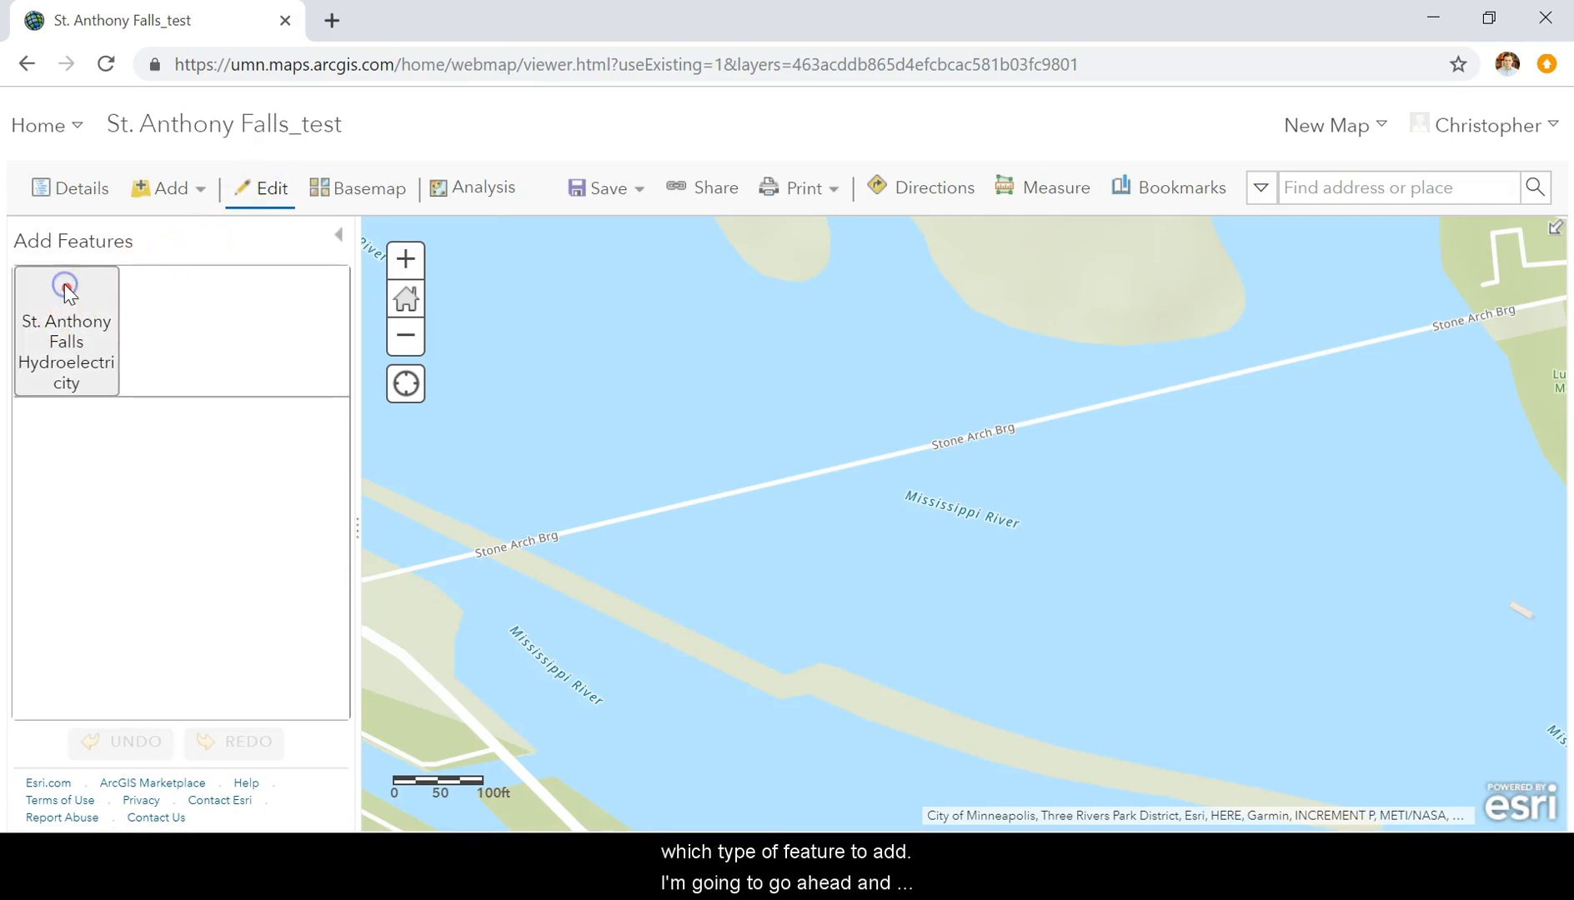
left_click(66, 331)
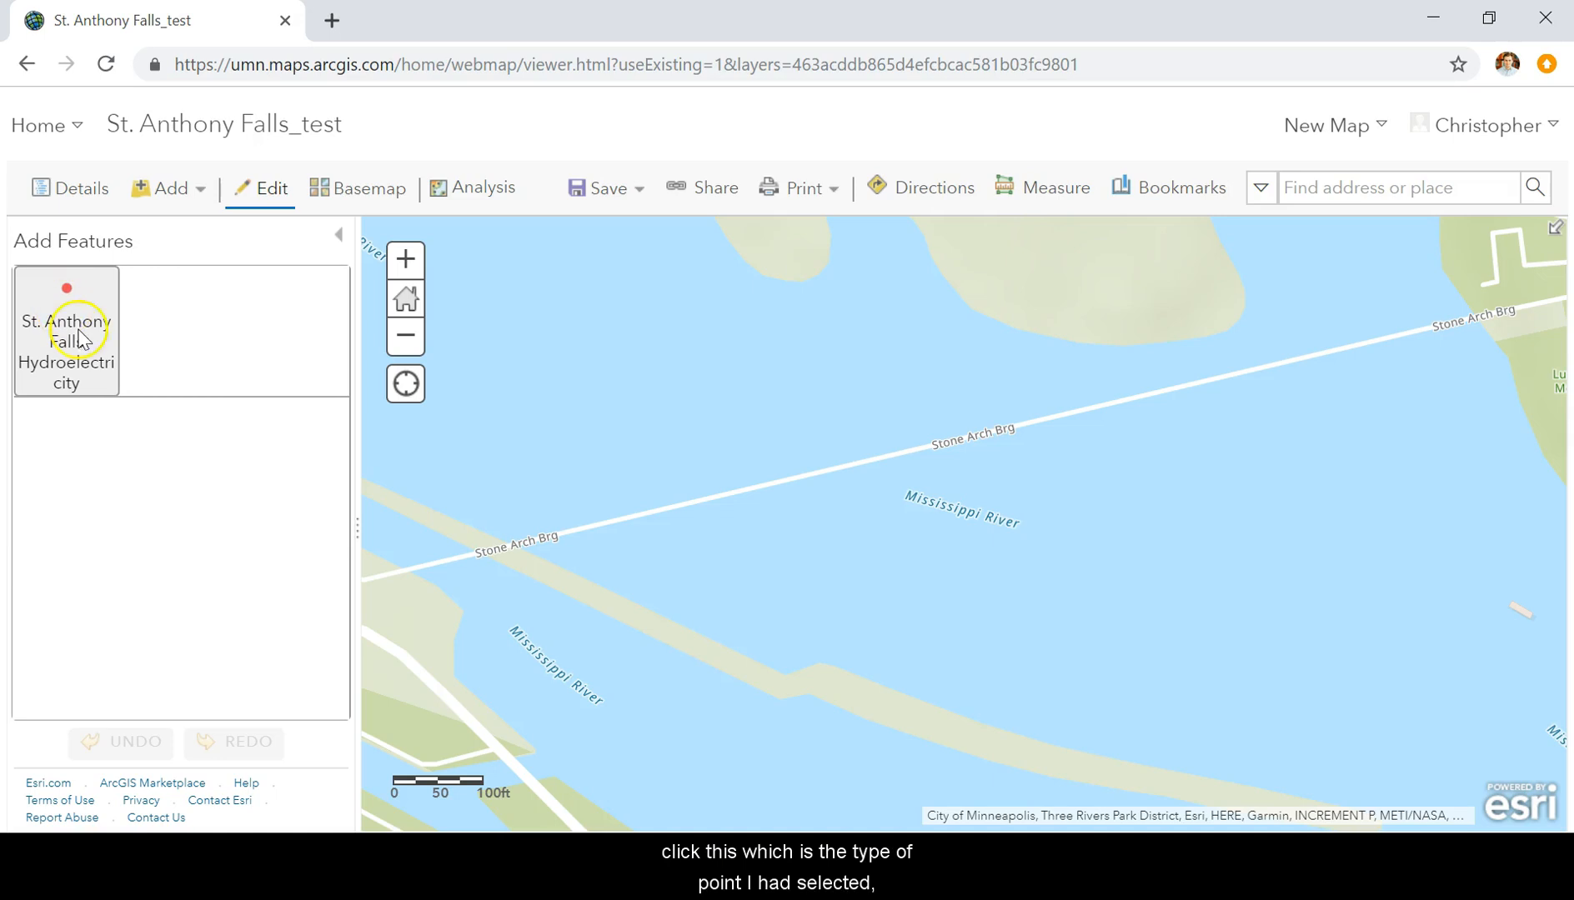
left_click(66, 331)
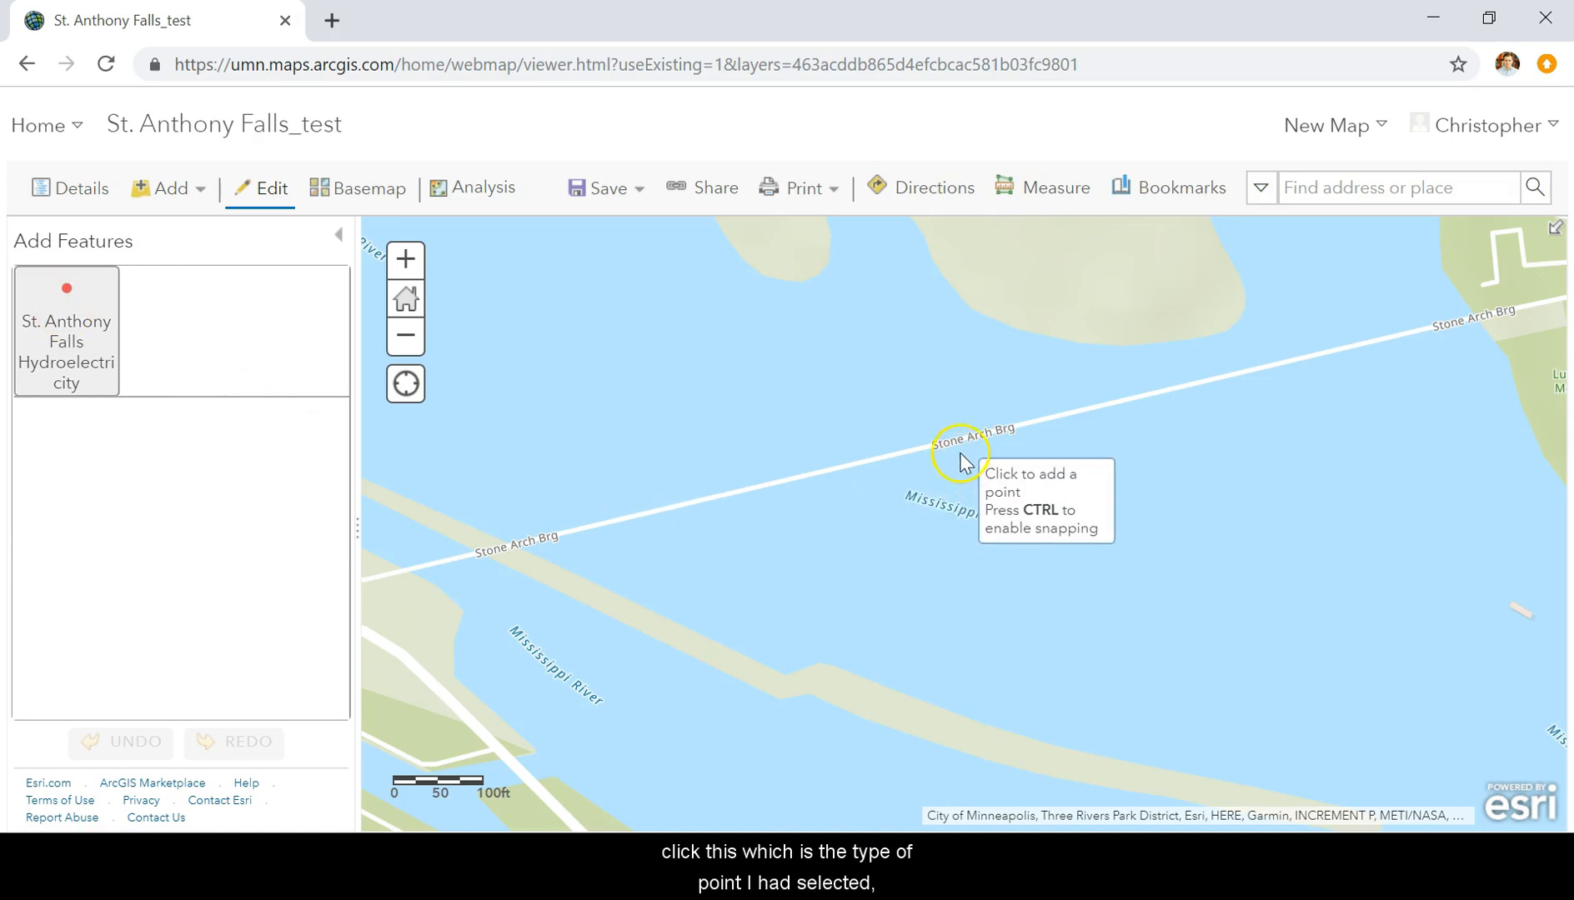
mouse_move(963, 450)
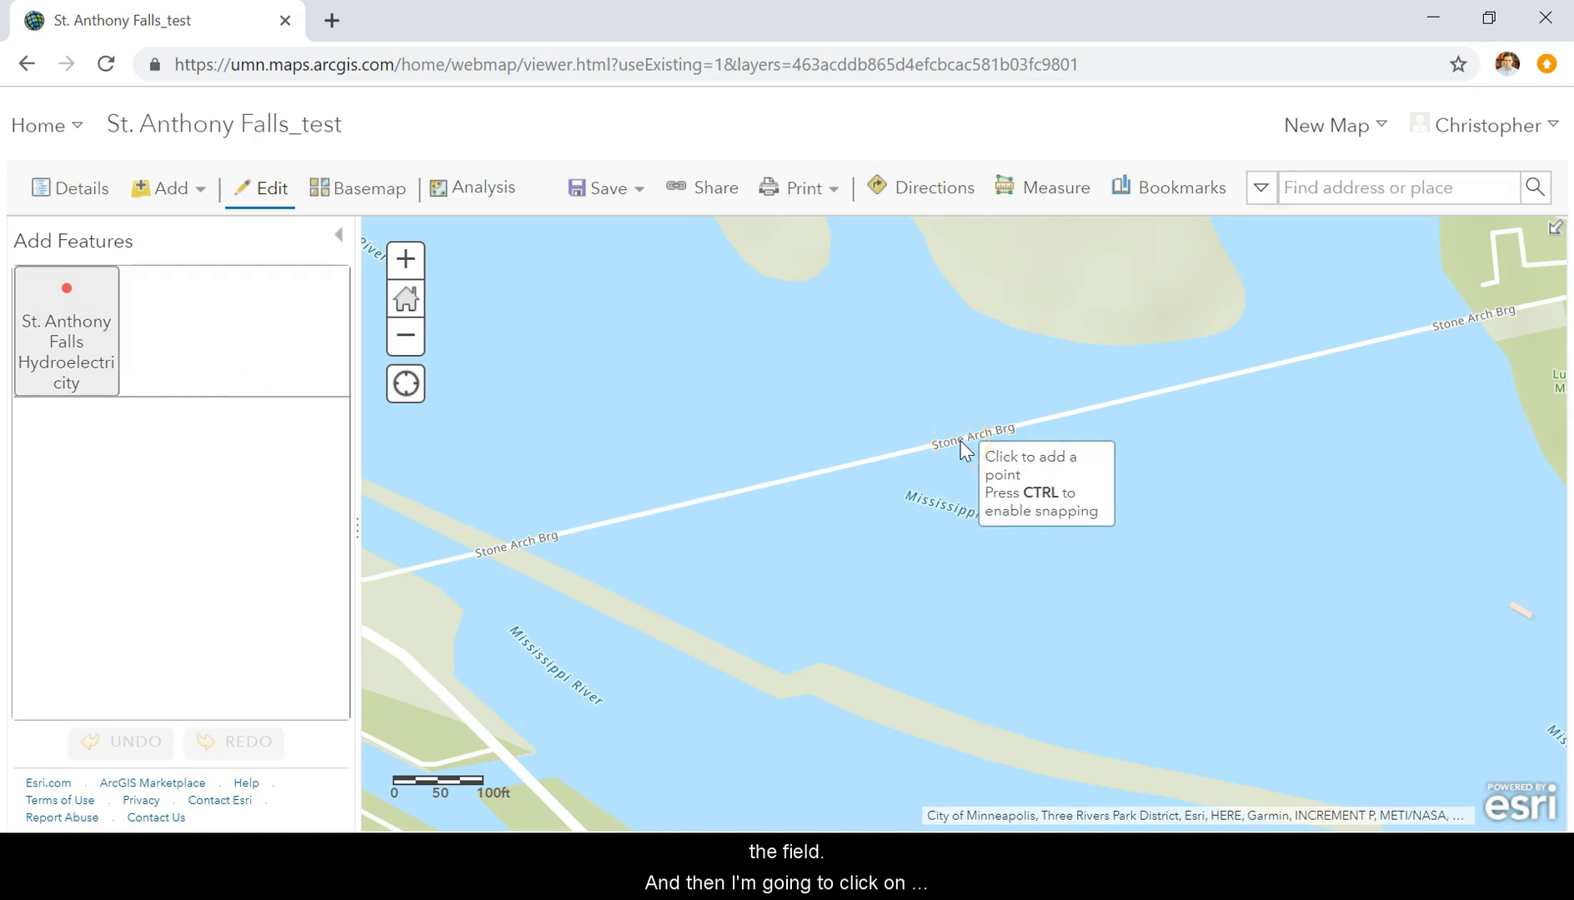
left_click(960, 445)
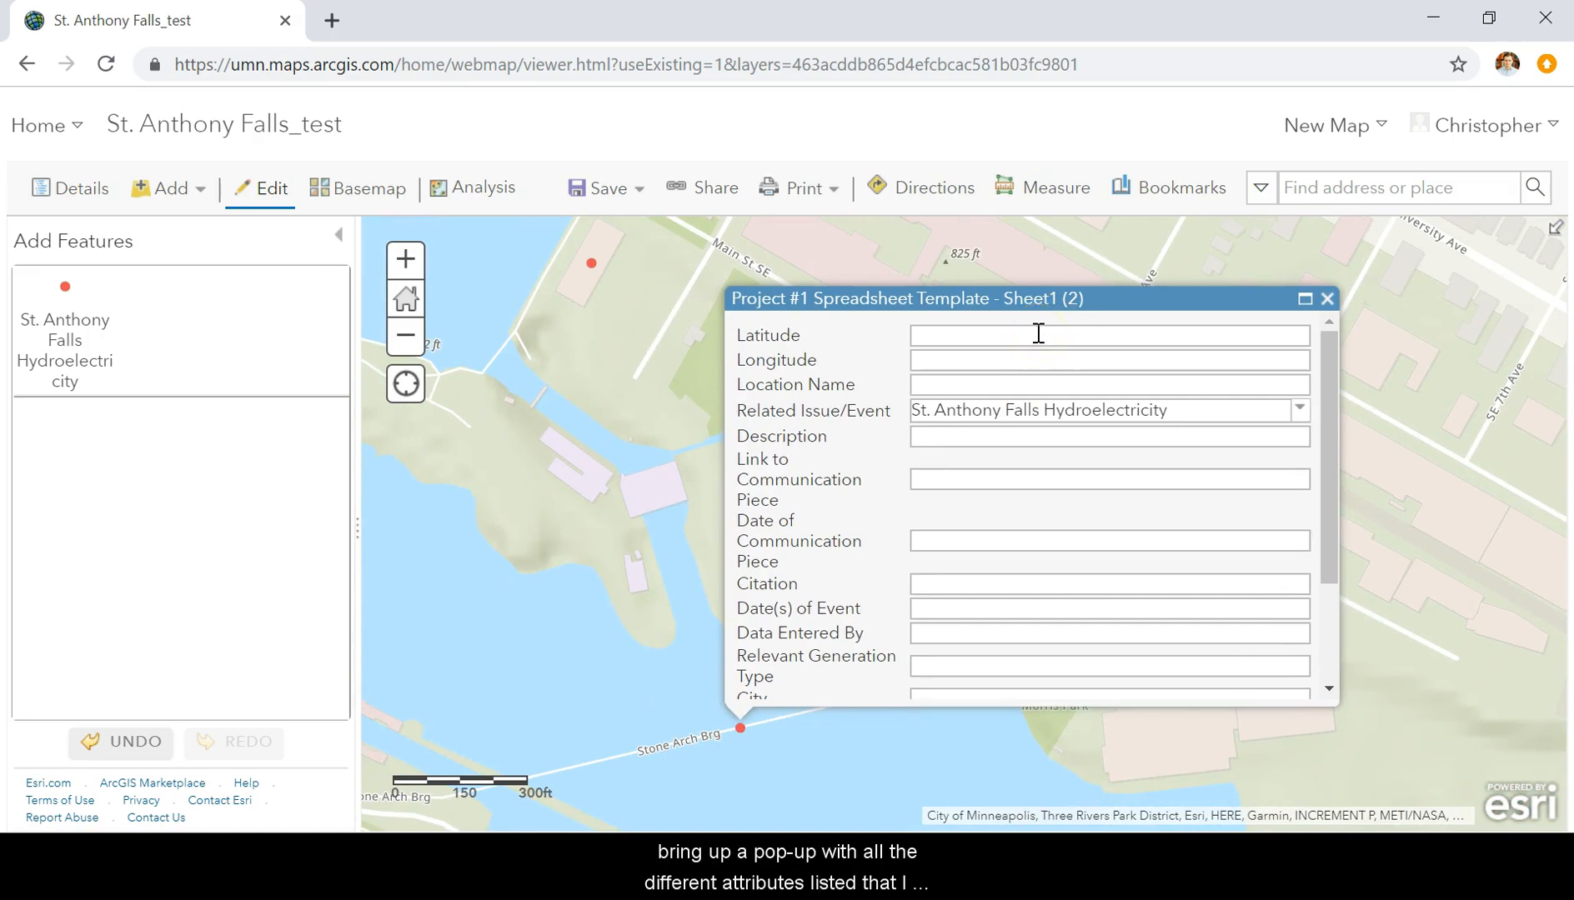
mouse_move(1014, 384)
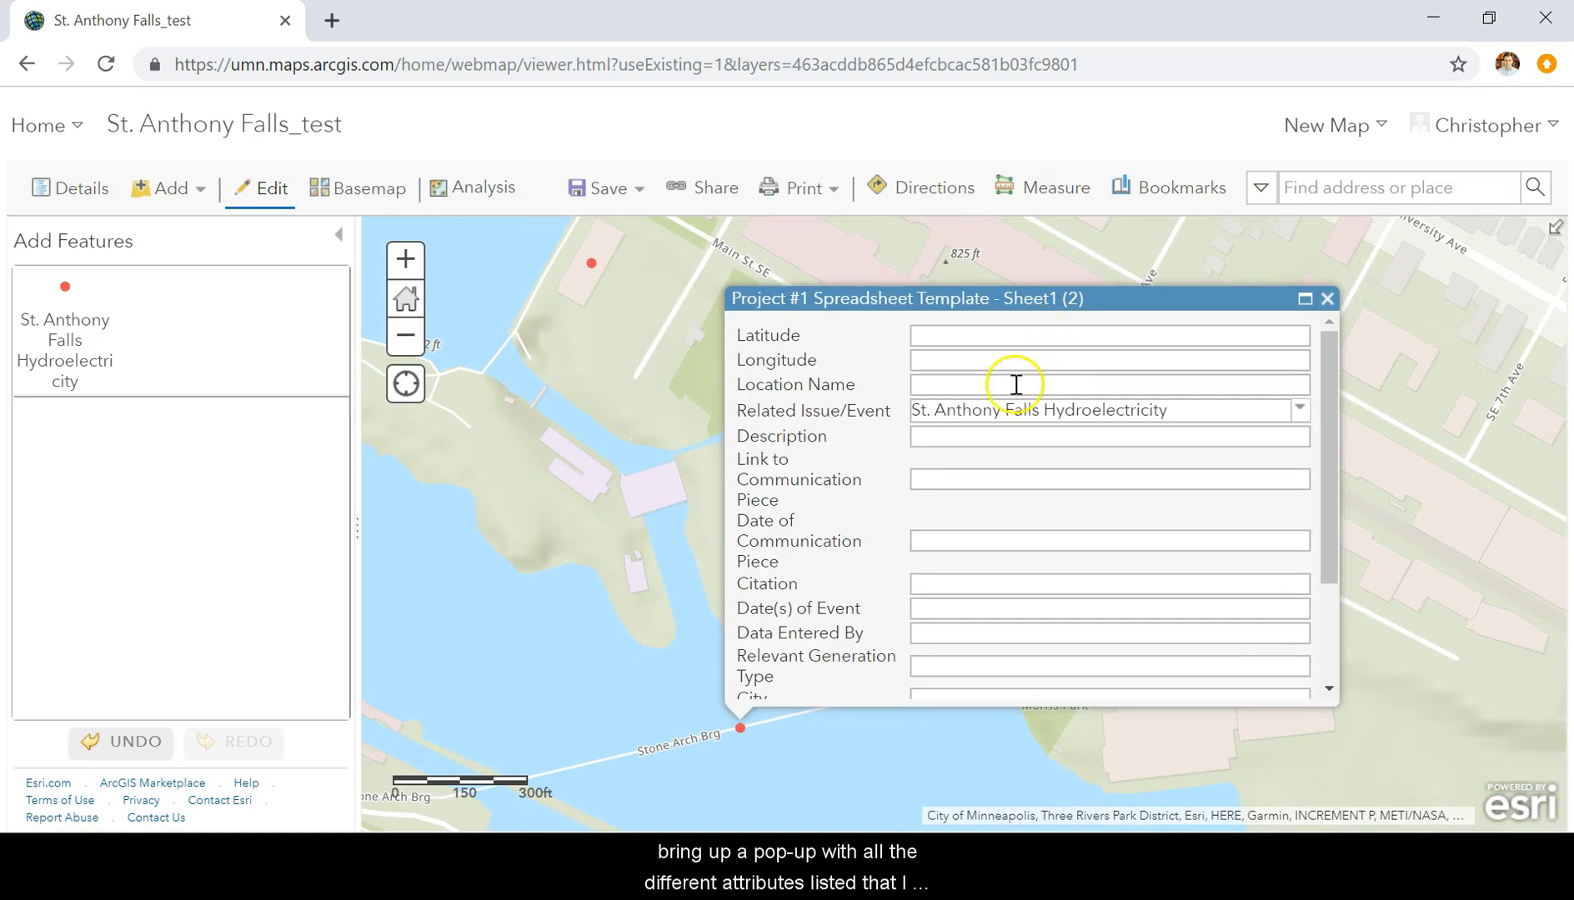
mouse_move(992, 359)
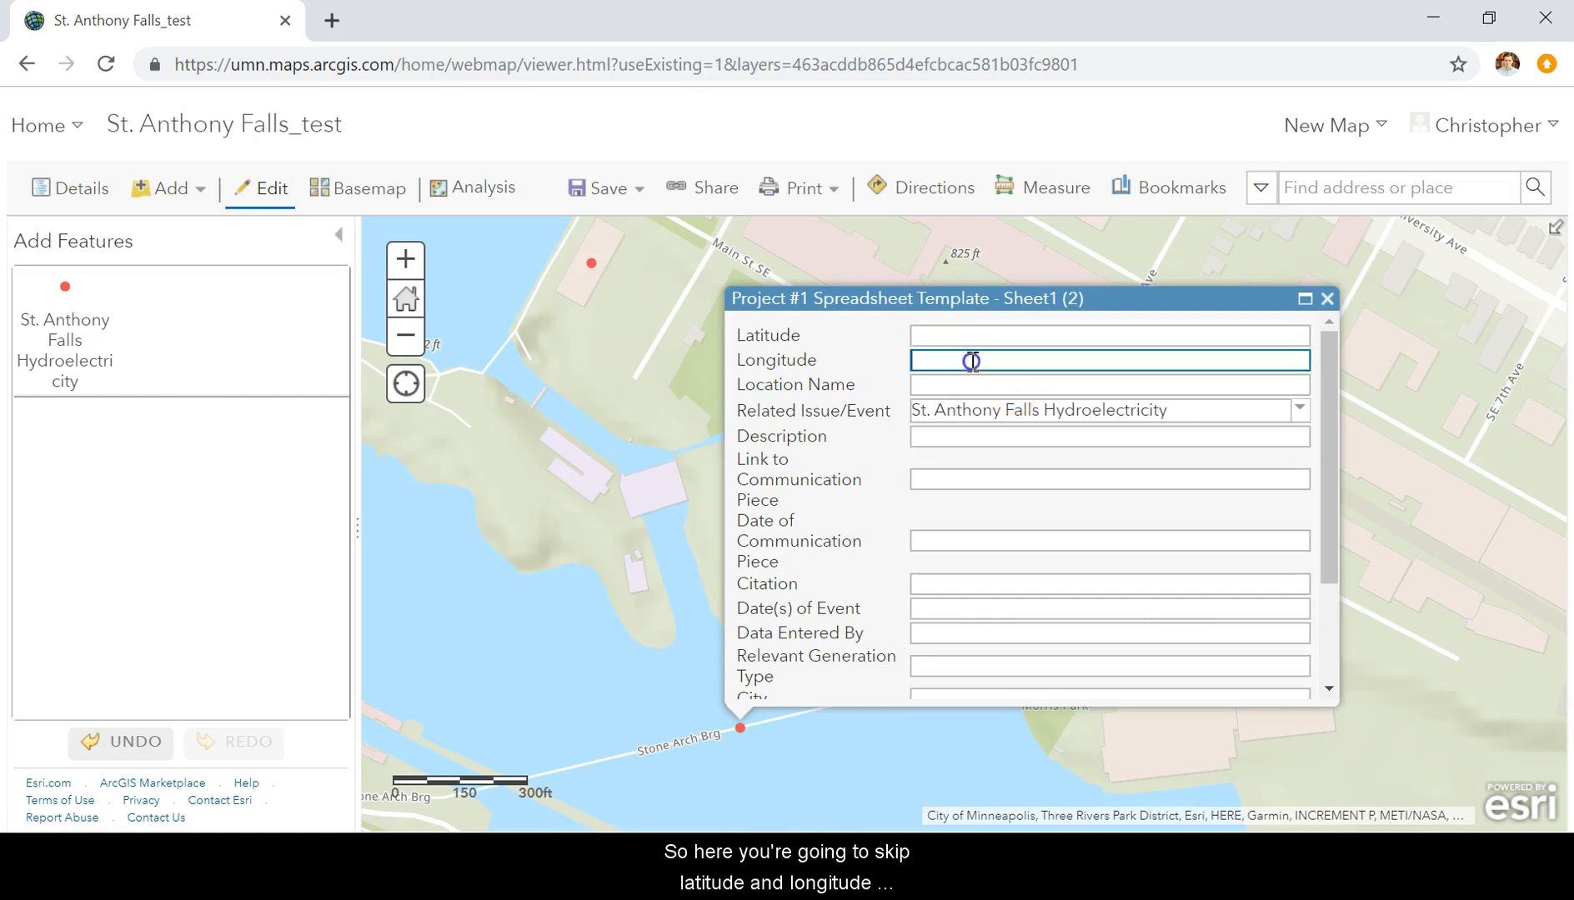
Enter 'Stone Arch Bridge' as the new point's Location Name and close the form
left_click(1107, 384)
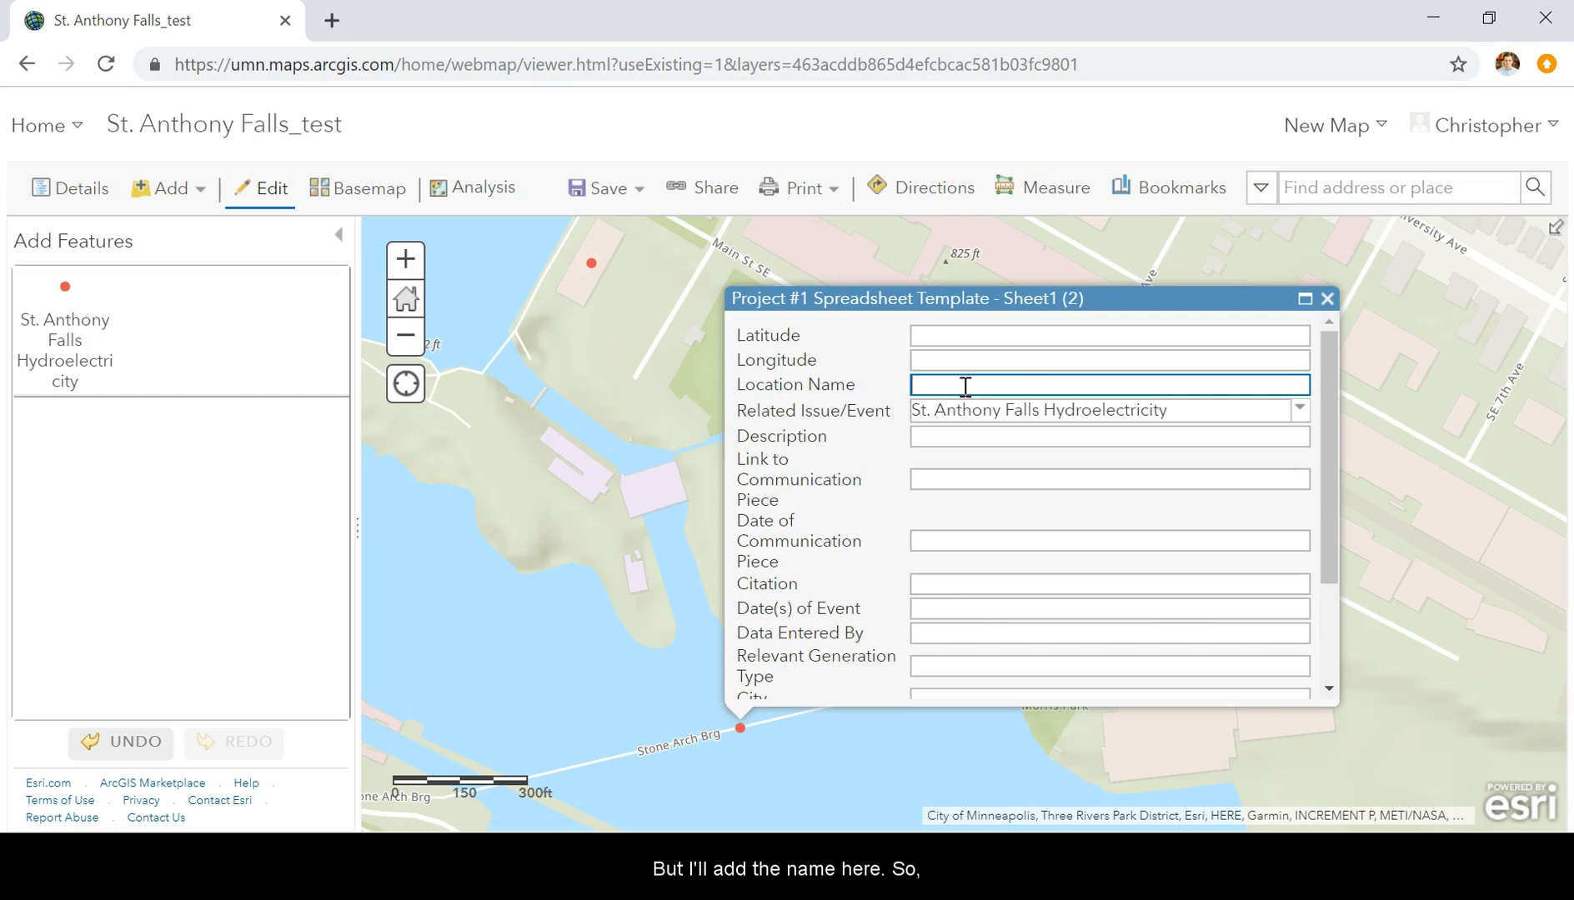
type("Ston")
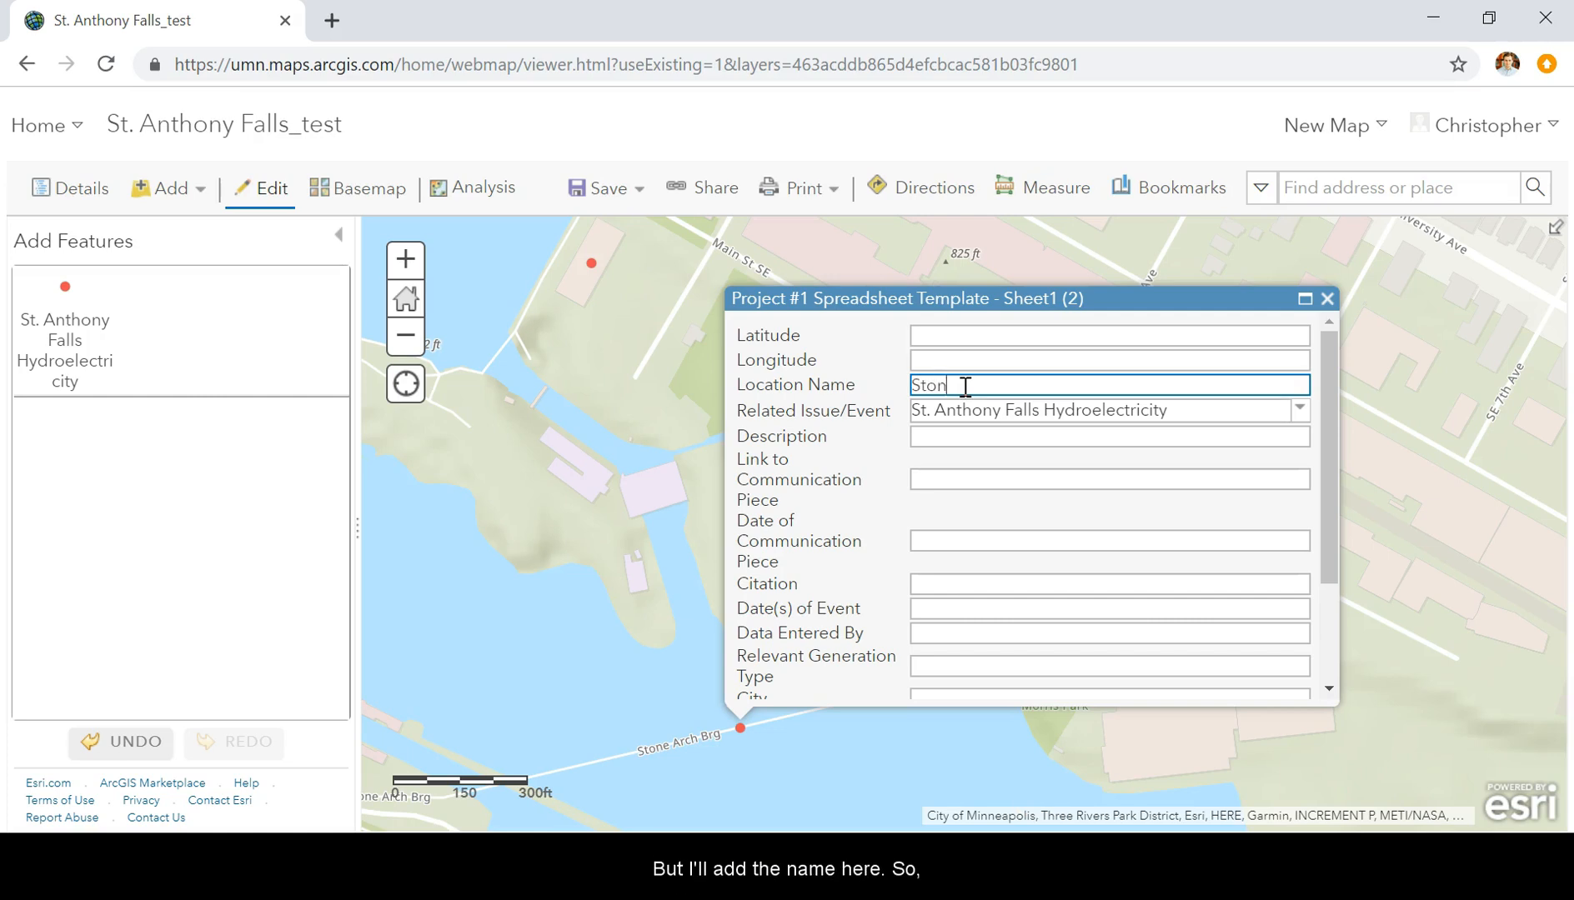
type("e Arch Bridge")
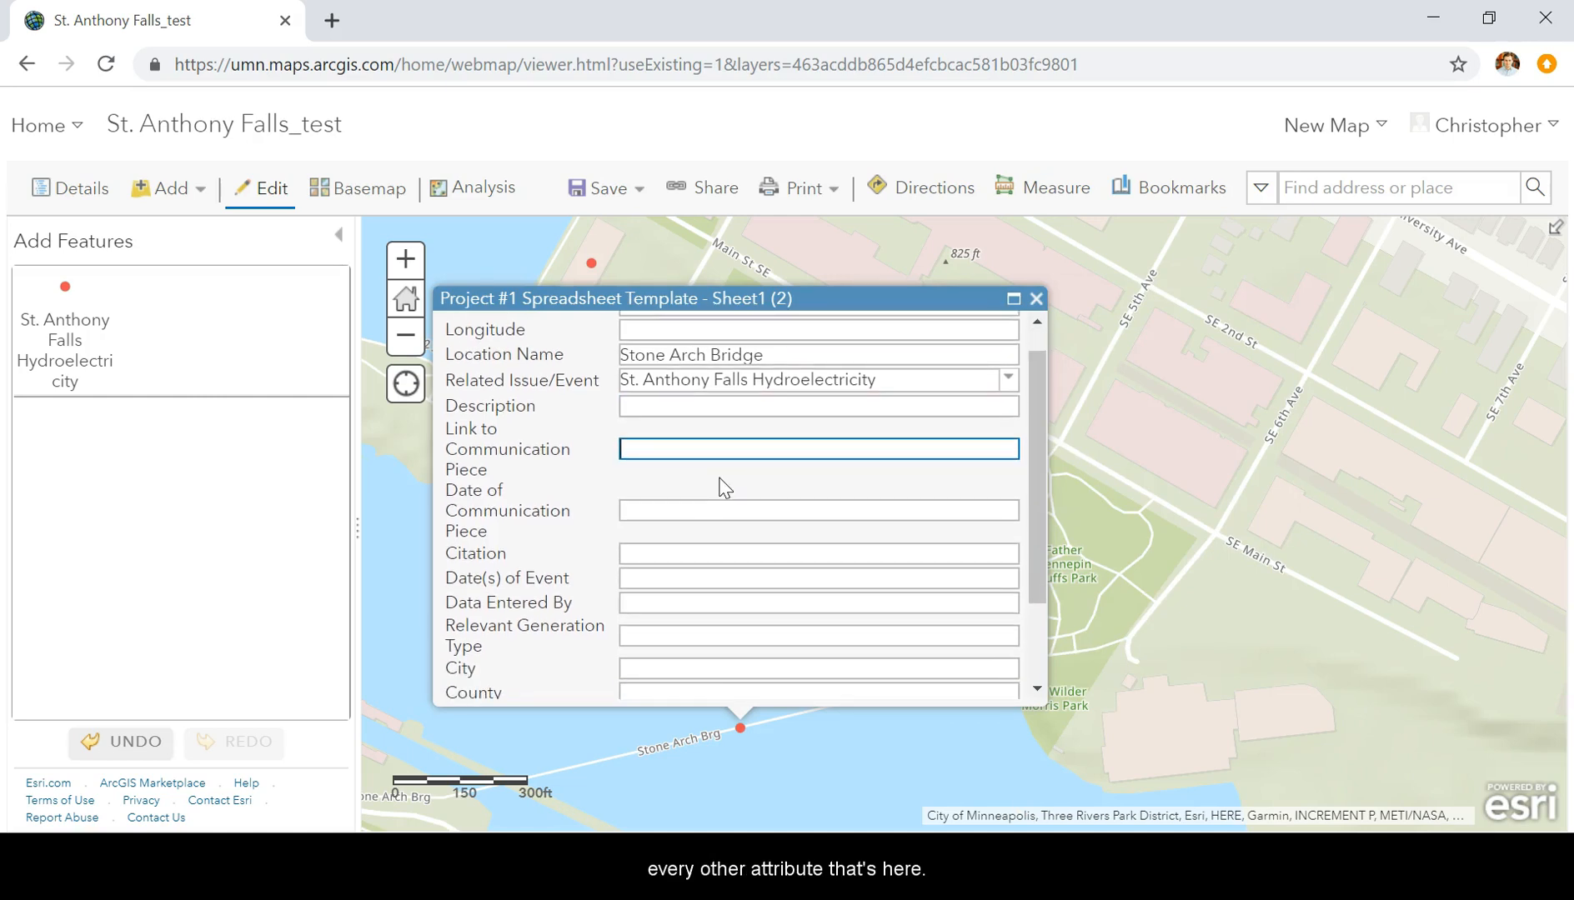
scroll("down", 3)
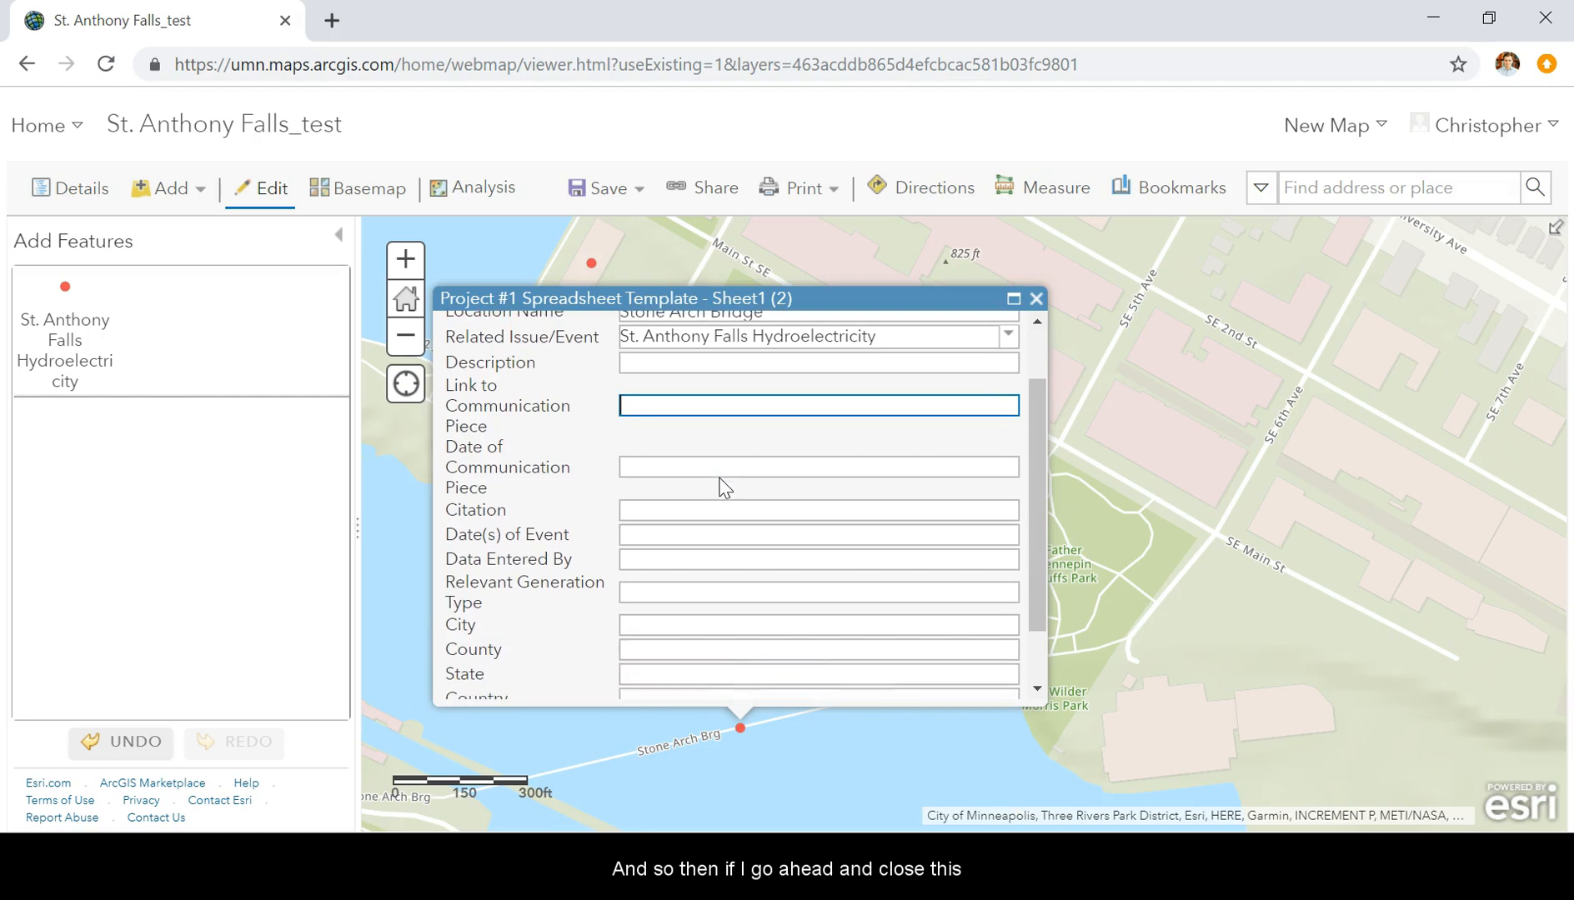
scroll("down", 3)
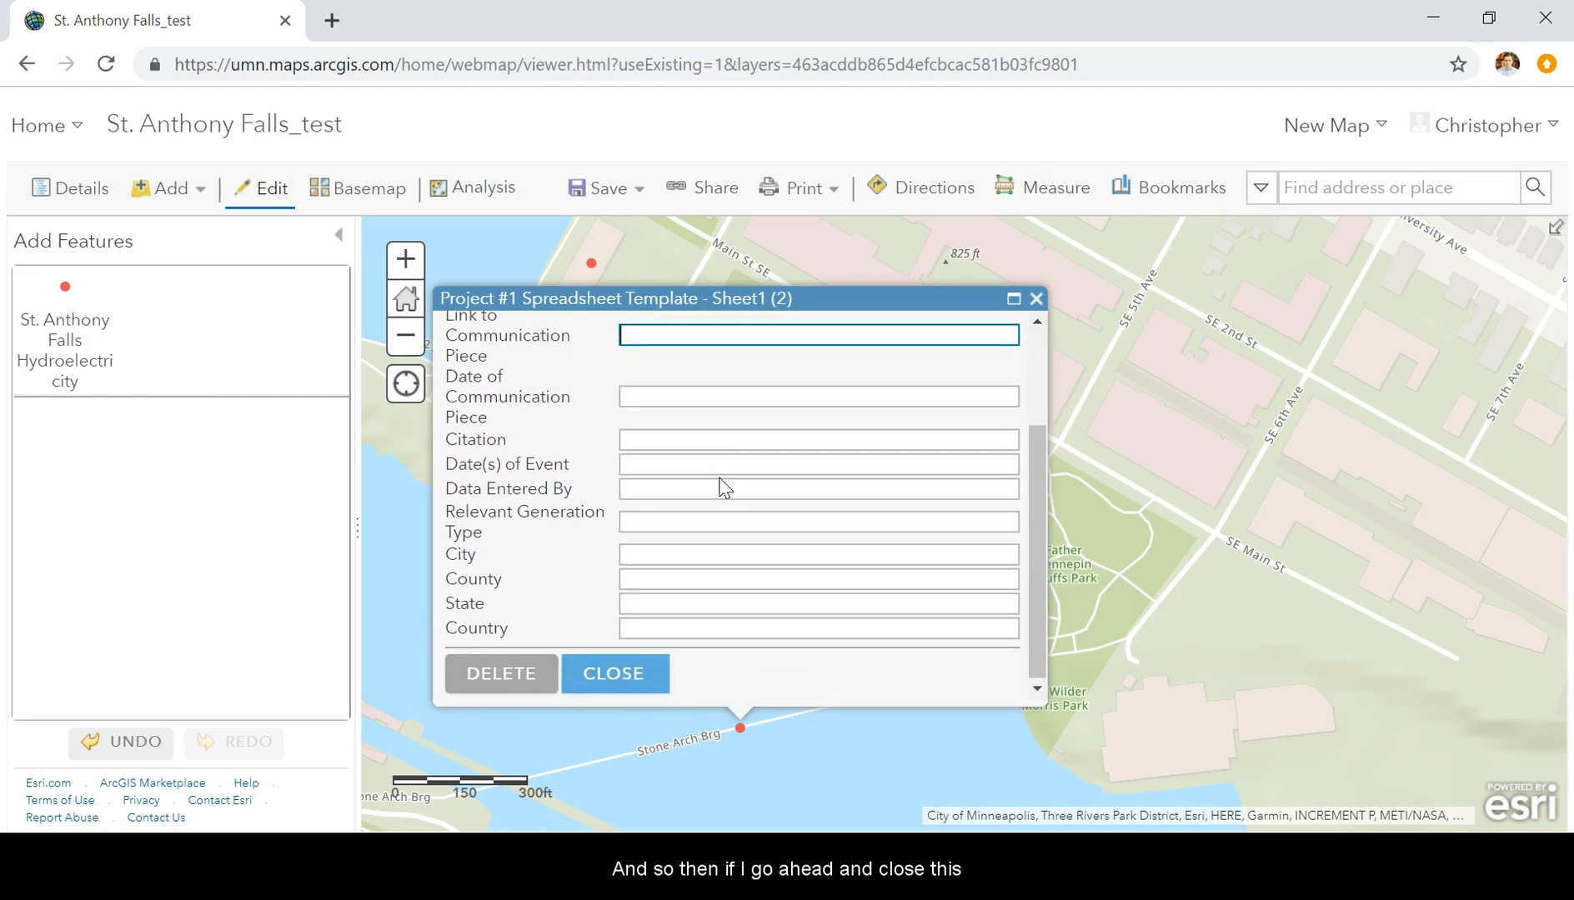
left_click(614, 673)
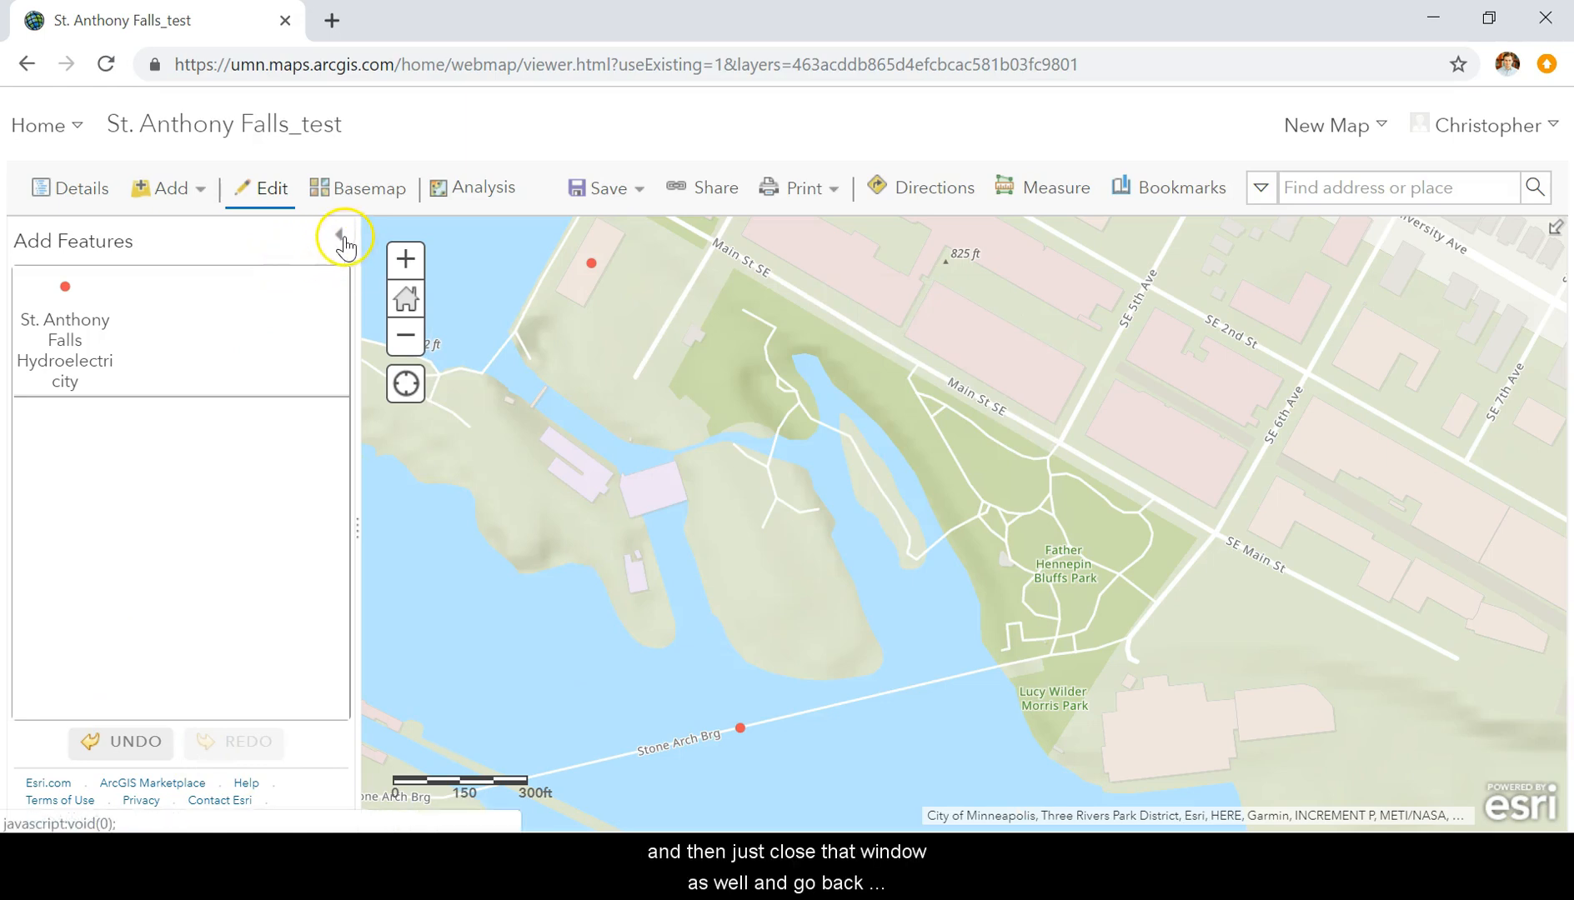
Leave Add Features and reopen the test layer's table showing the Stone Arch Bridge row
left_click(345, 238)
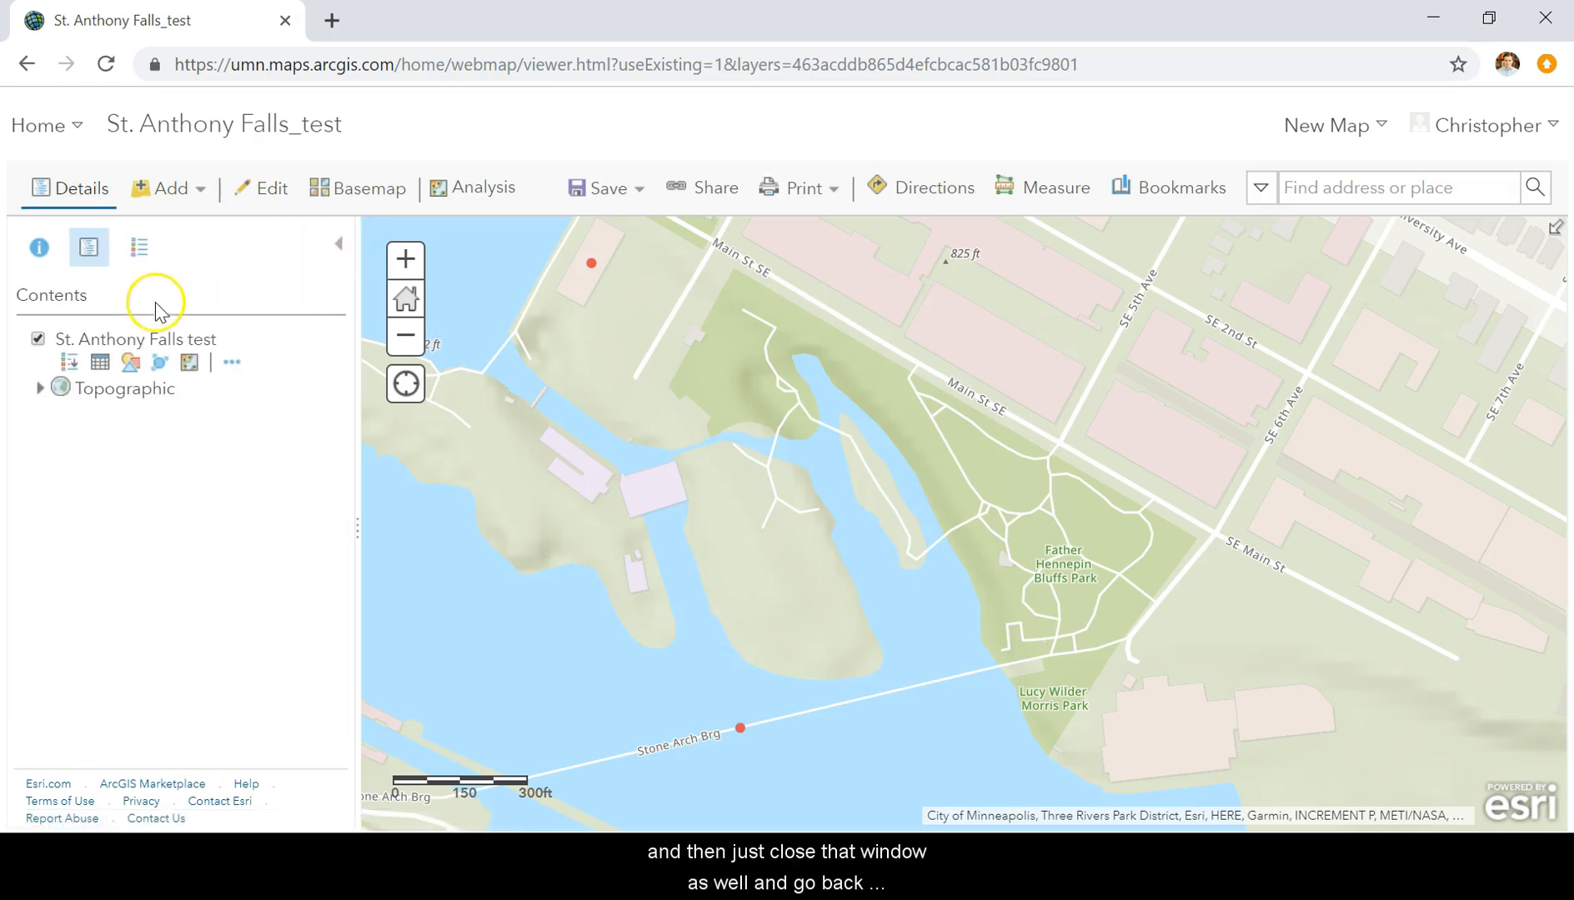
left_click(100, 363)
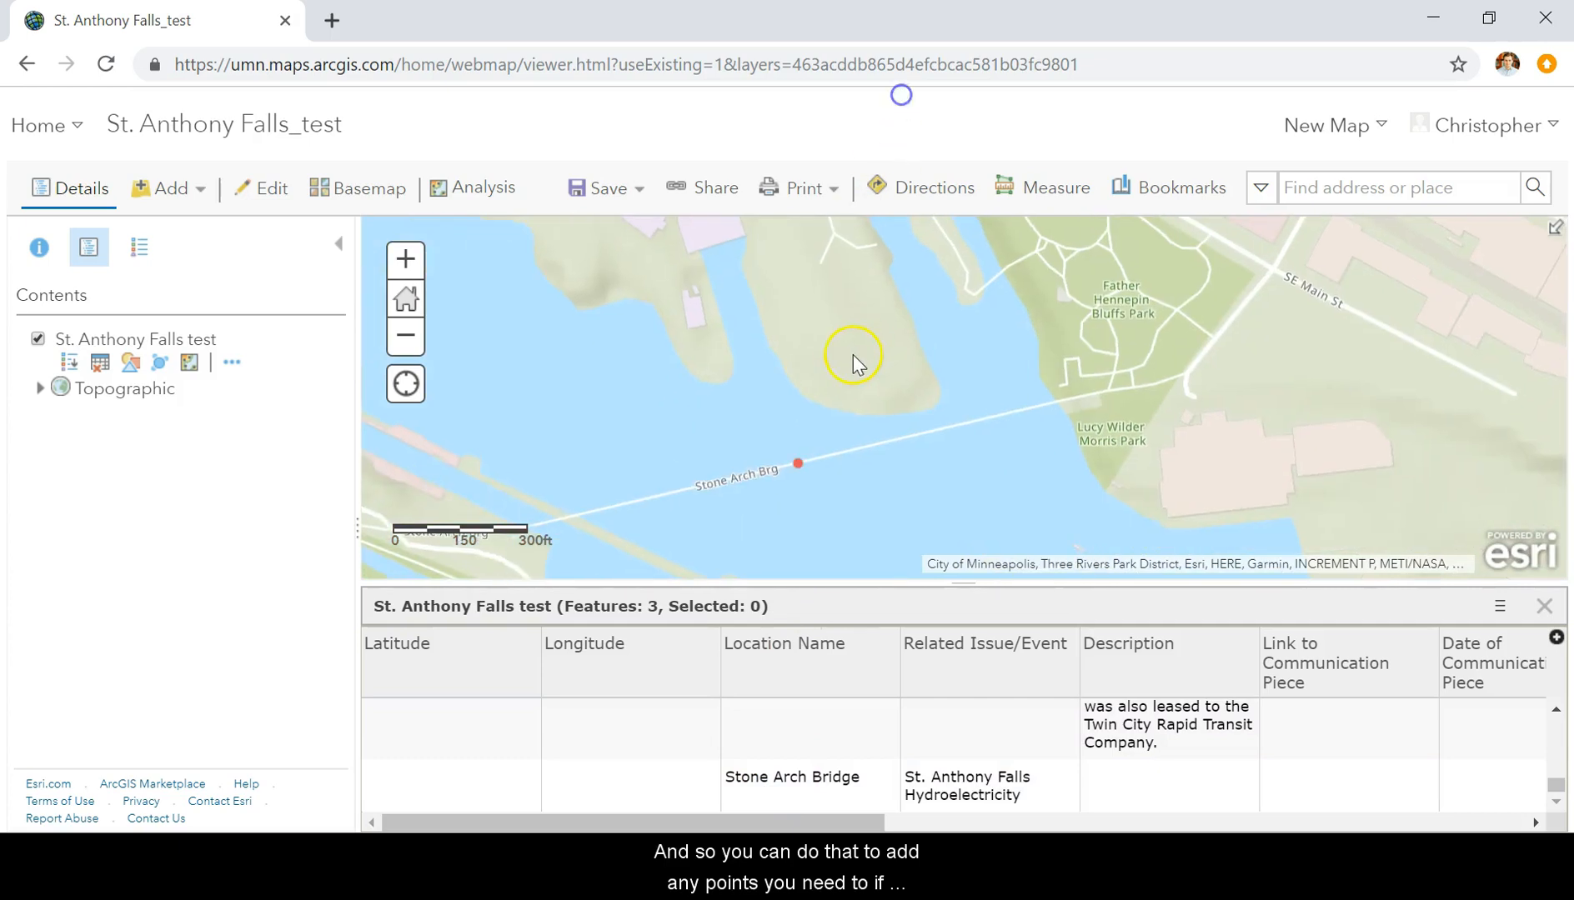
scroll("down", 3)
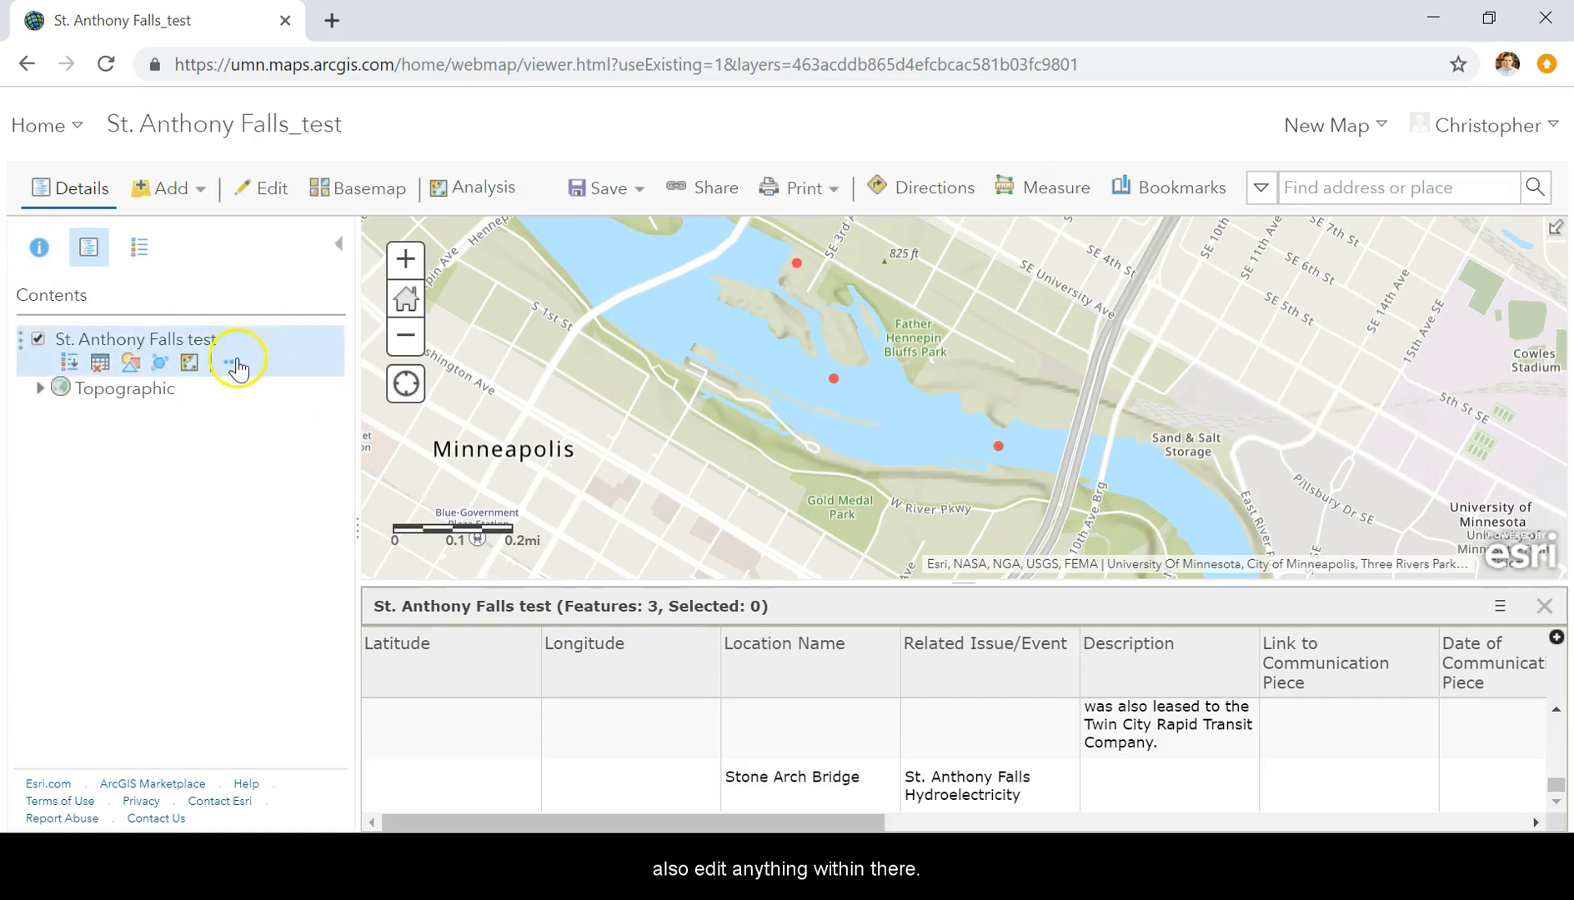
Save the St. Anthony Falls test layer, then open the map's Save dropdown
left_click(240, 363)
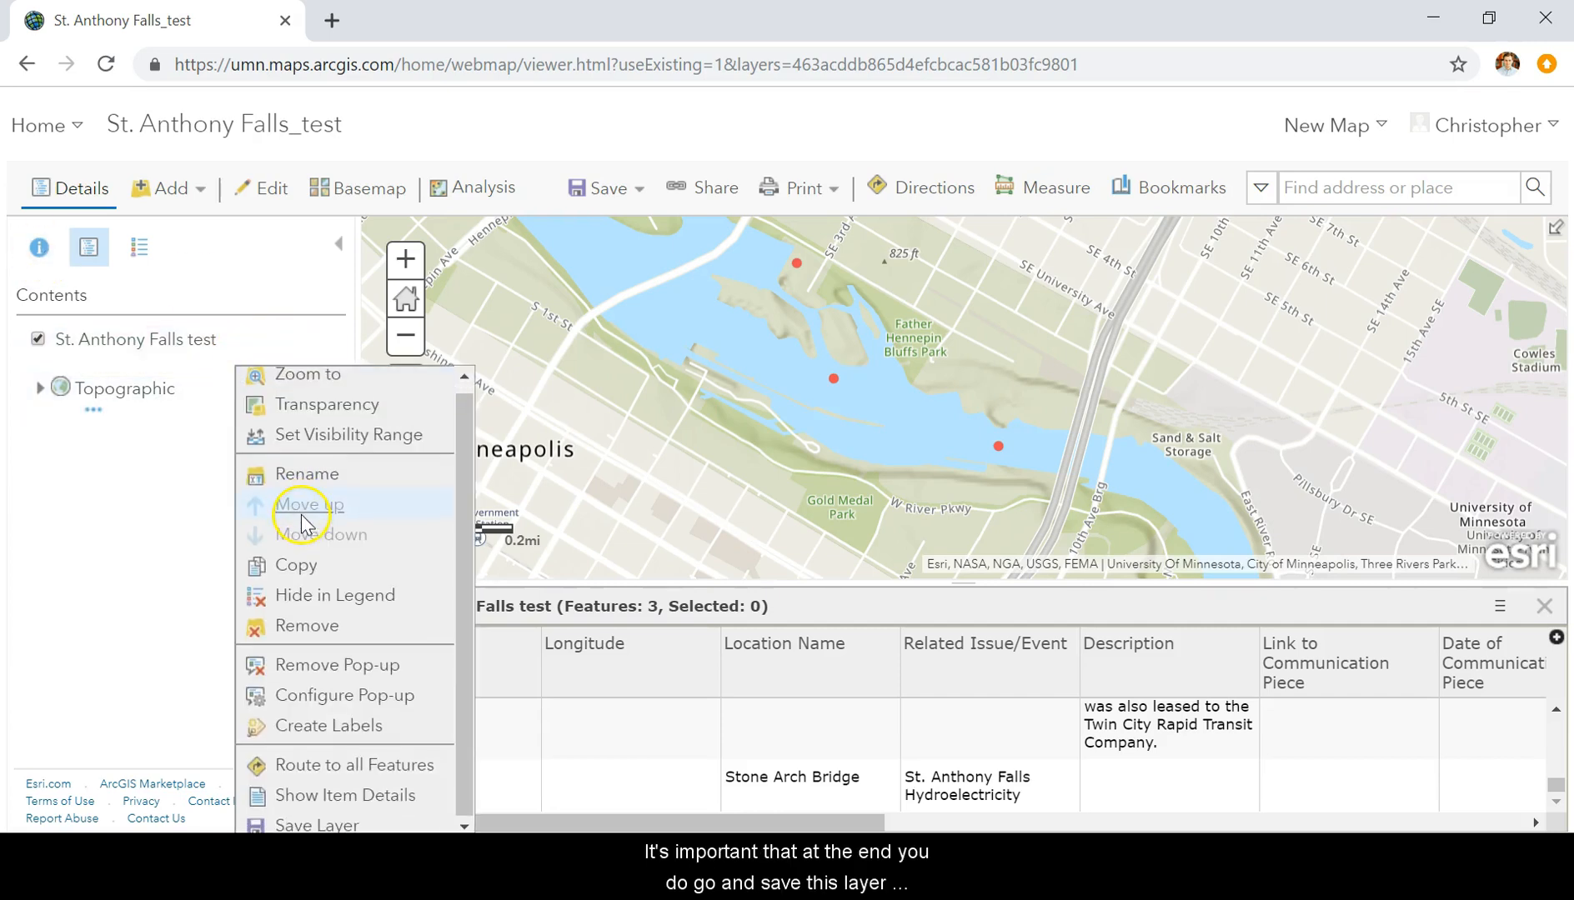
left_click(318, 824)
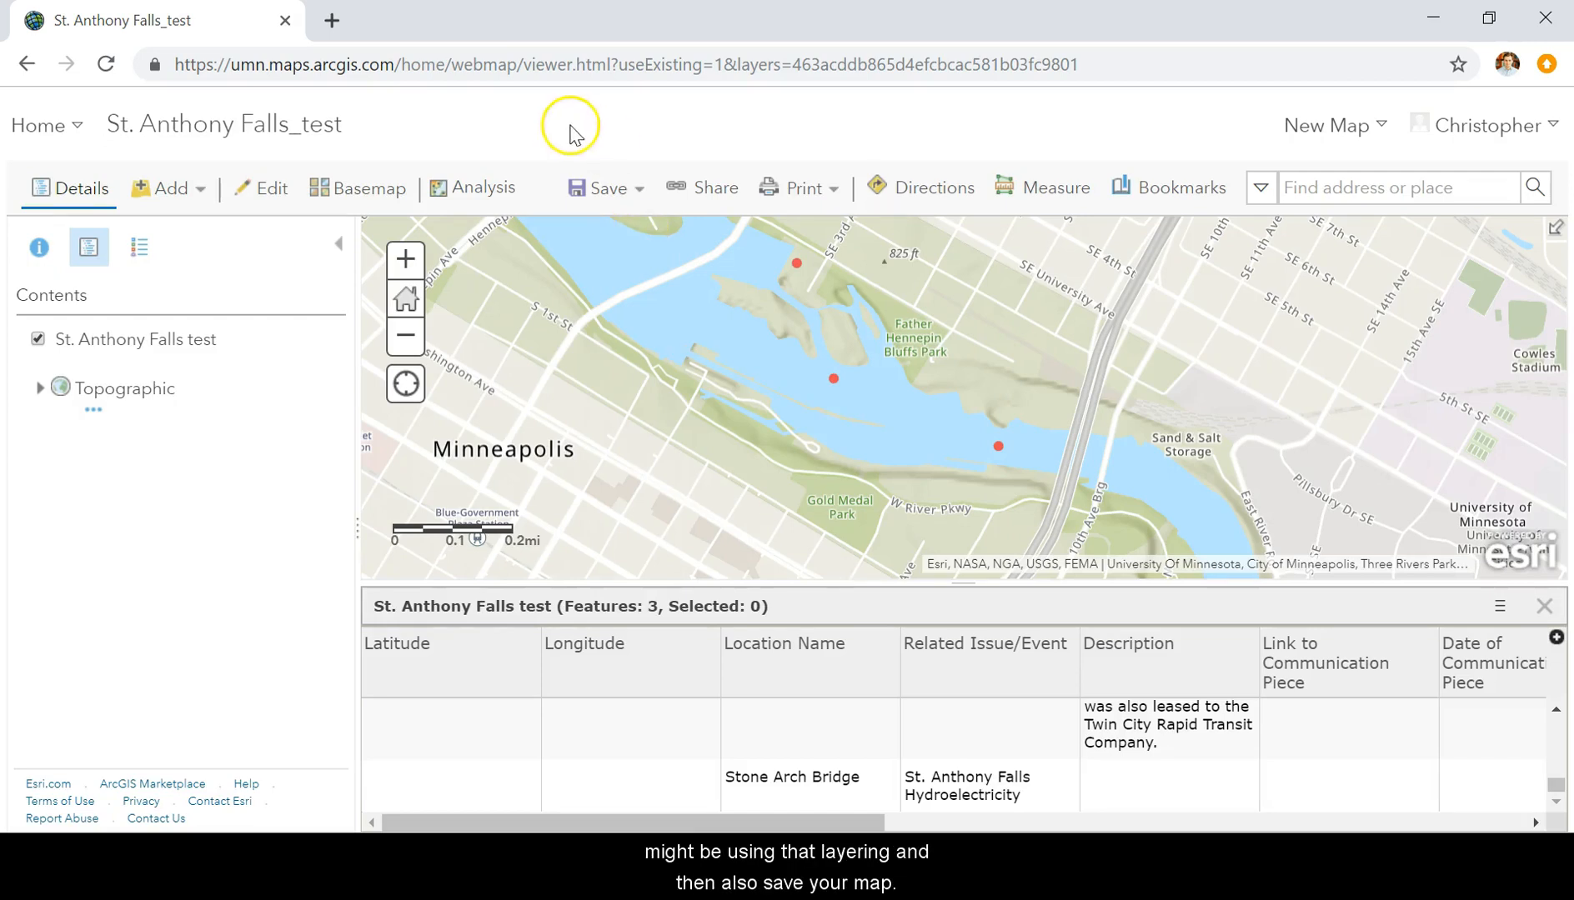
left_click(607, 188)
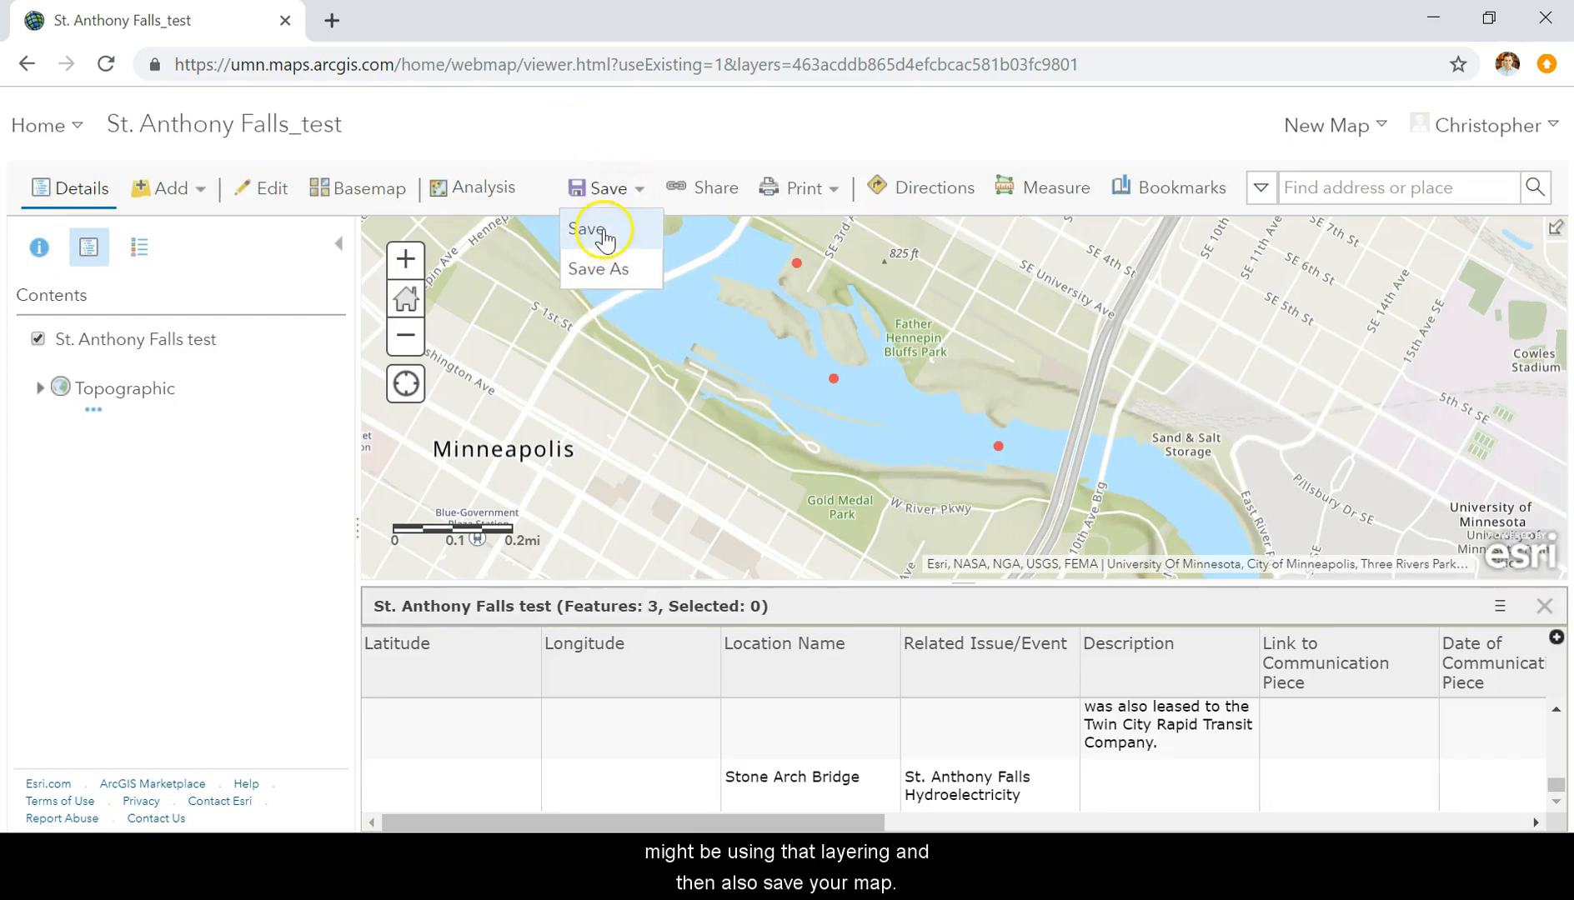